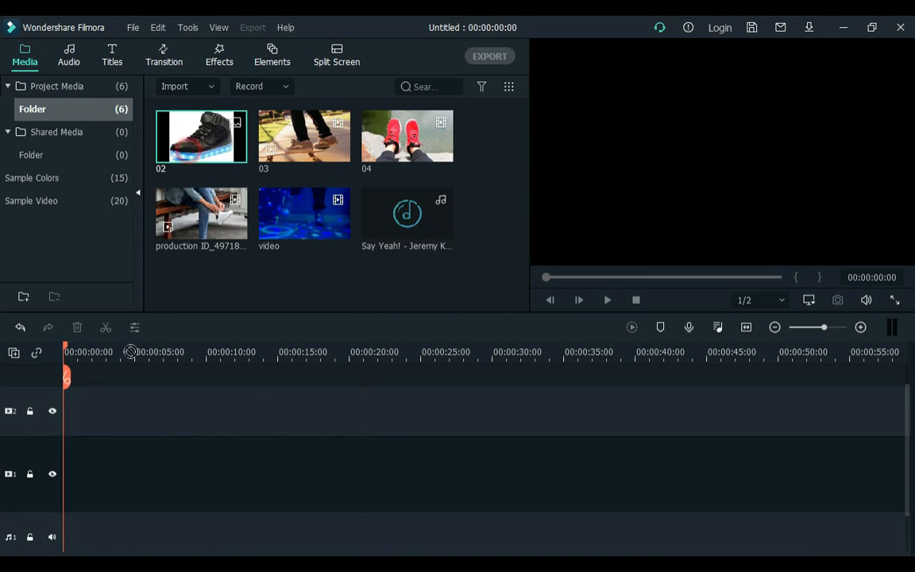
Step: Add shoe image 02 to track 2 and bring up the Sample Colors backgrounds
drag(200, 137, 99, 411)
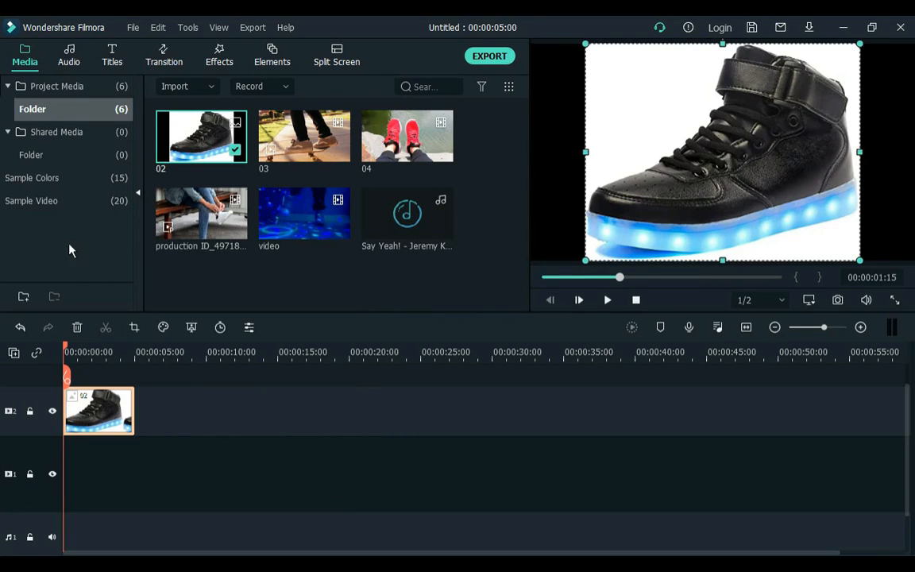
click(32, 177)
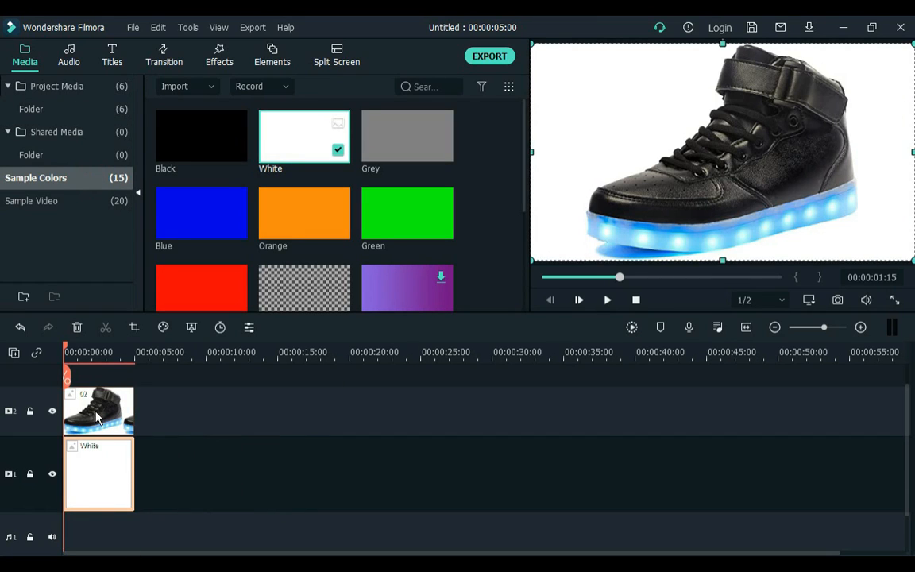
Step: Start a custom animation with the shoe photo fully transparent at the first keyframe
double_click(98, 411)
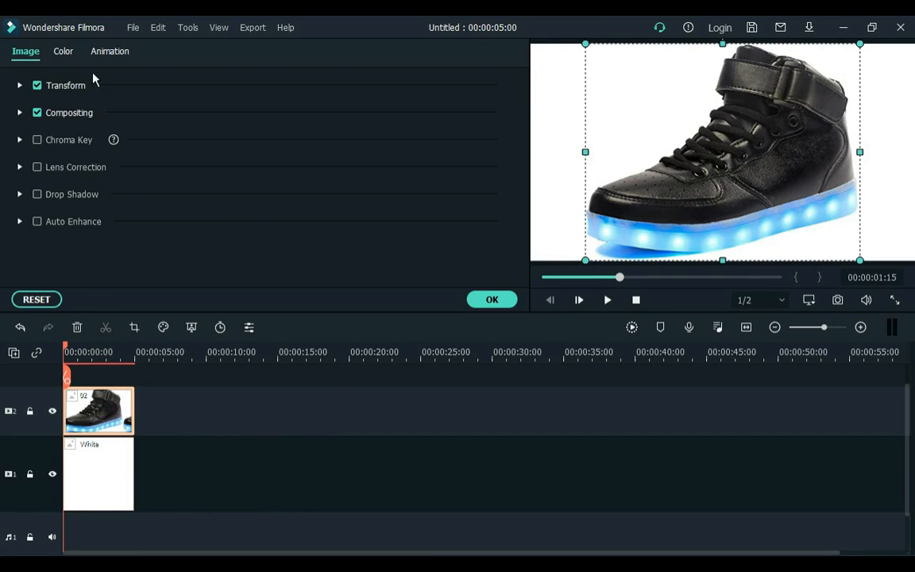
click(110, 51)
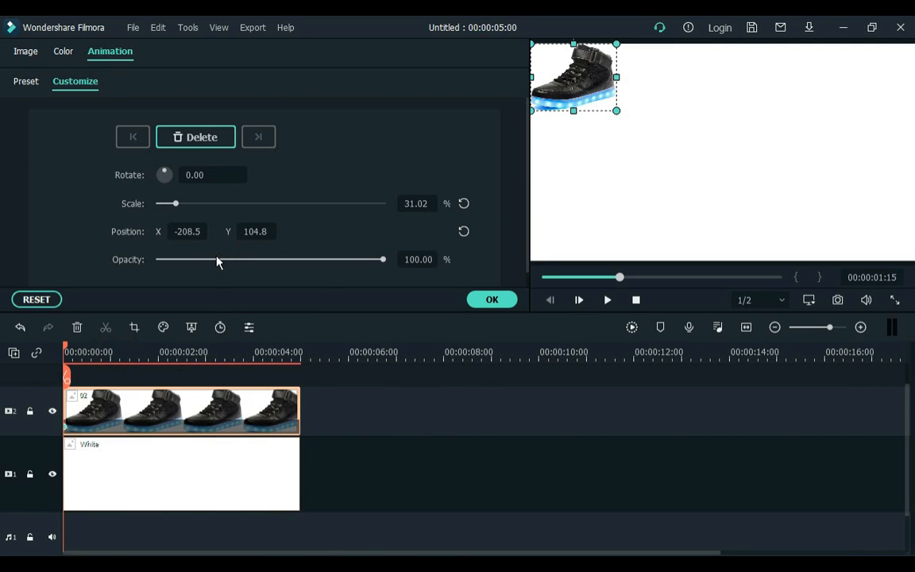
drag(382, 258, 309, 259)
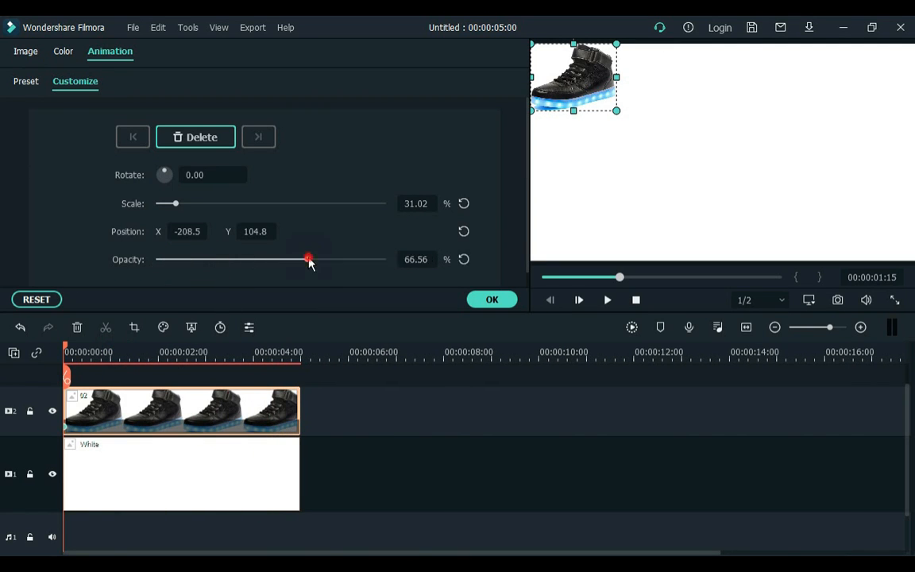
drag(309, 259, 158, 259)
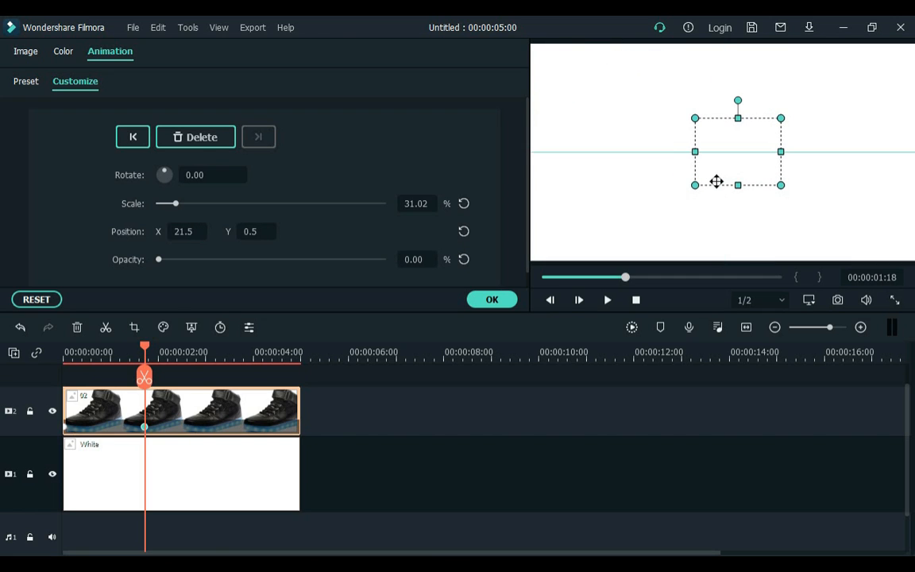
Step: Enlarge the shoe to about 94% at full opacity at a later keyframe and confirm
drag(167, 203, 211, 204)
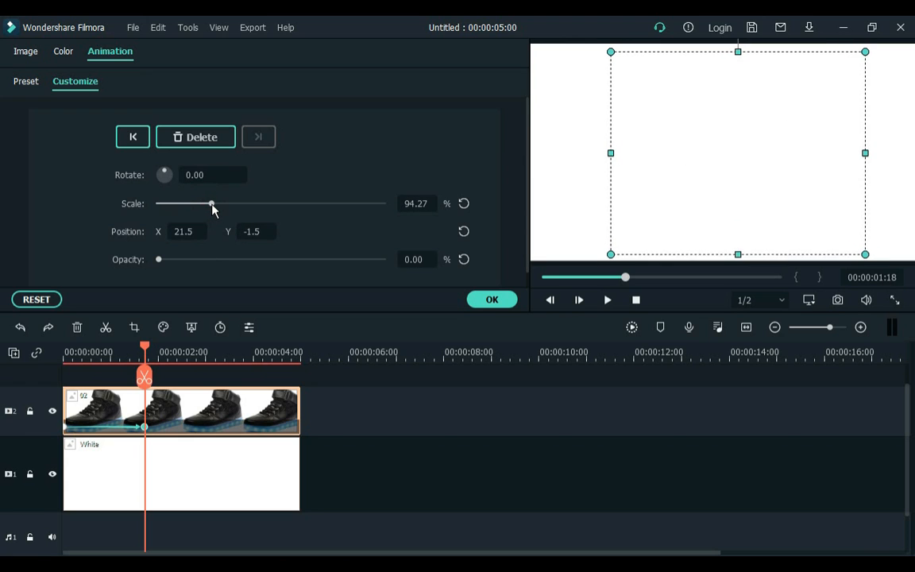
drag(158, 259, 381, 259)
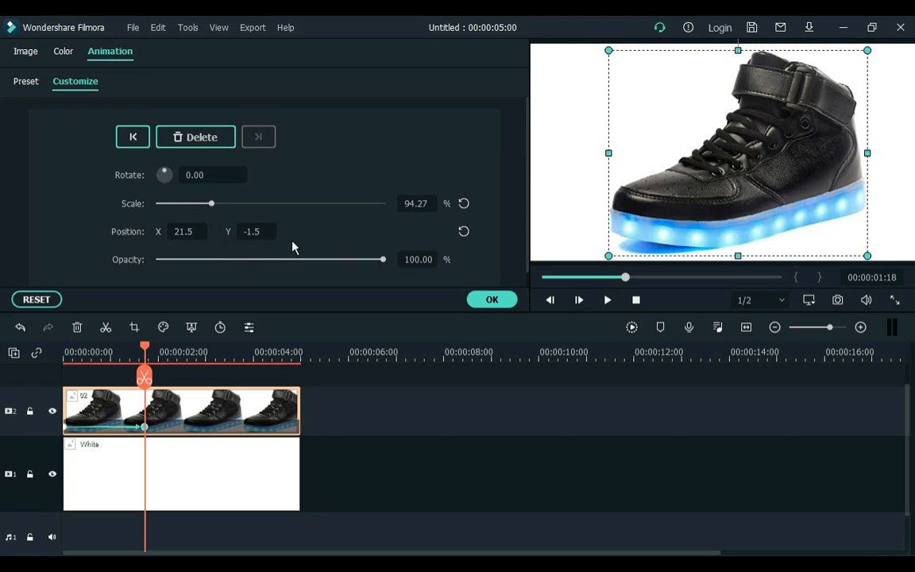
text(91.5)
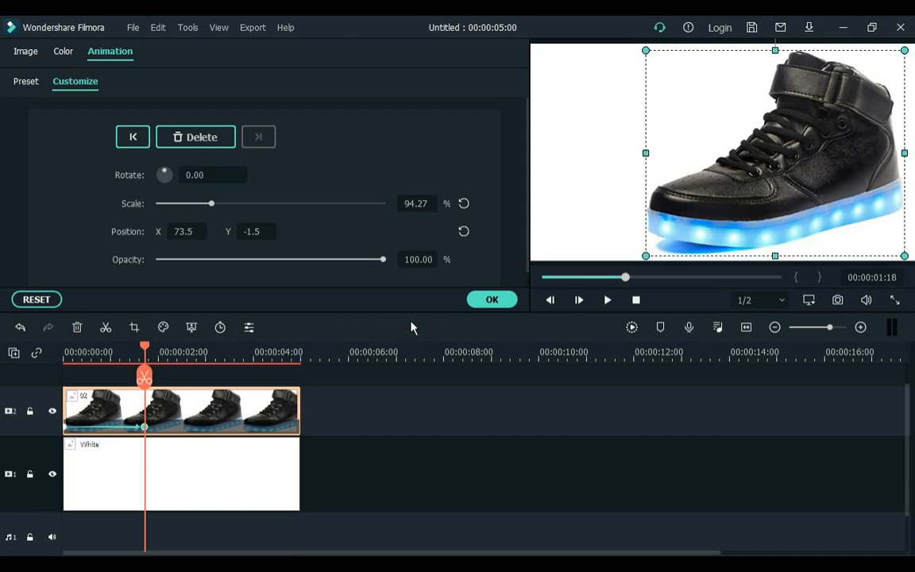
click(25, 56)
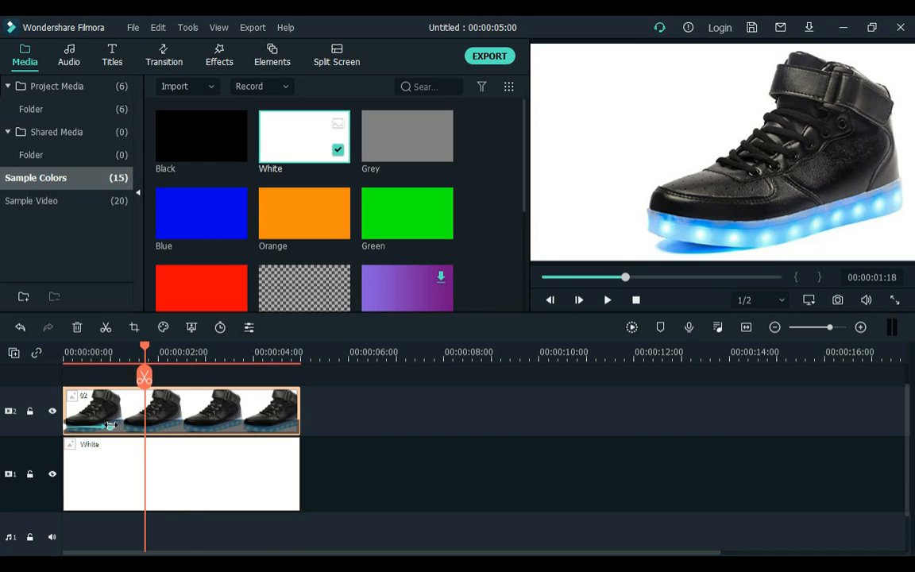
click(579, 299)
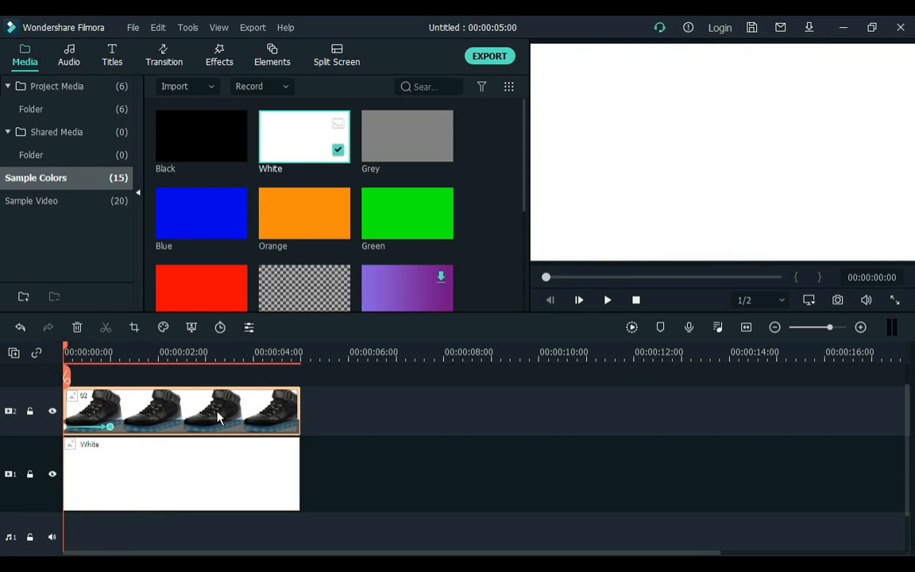
Step: Add a Default Title and replace its placeholder text with the copied 'Brand:'
click(112, 56)
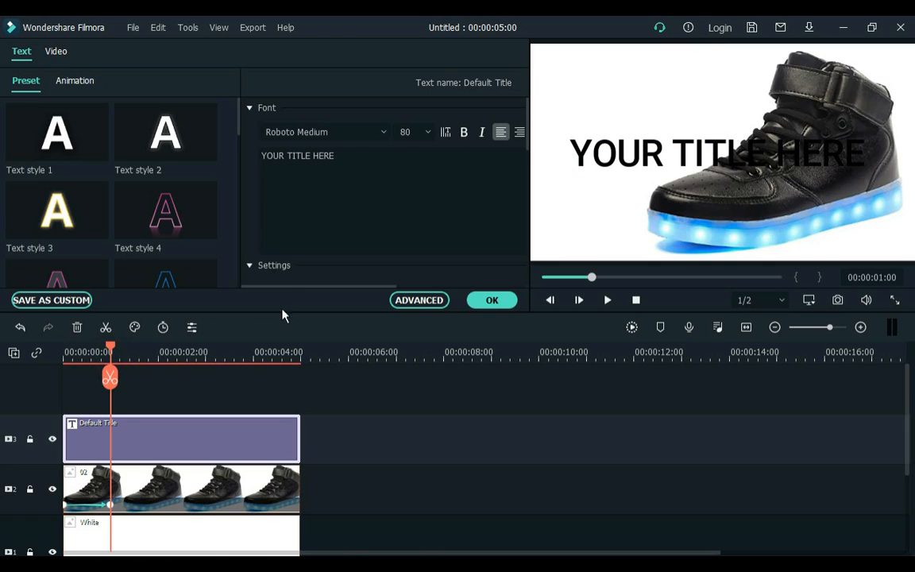
click(715, 153)
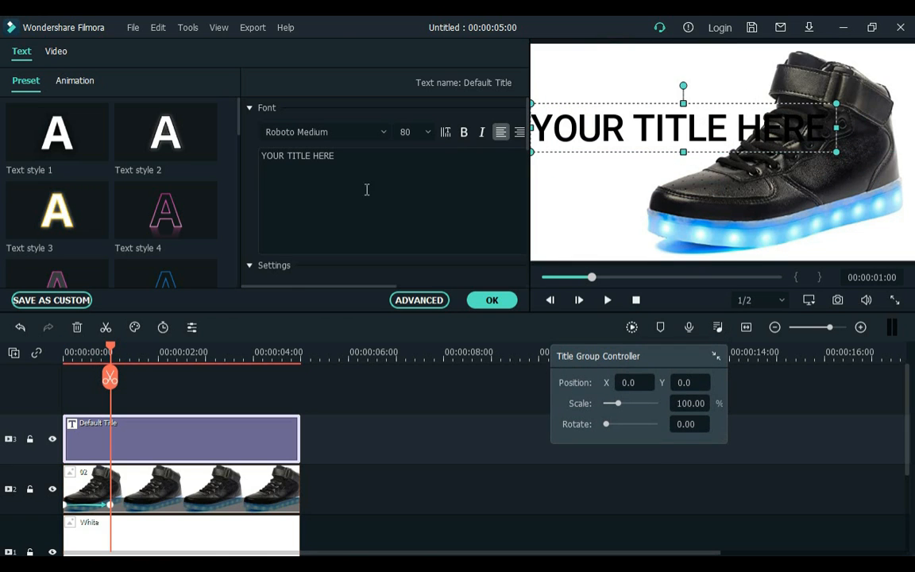
triple_click(297, 156)
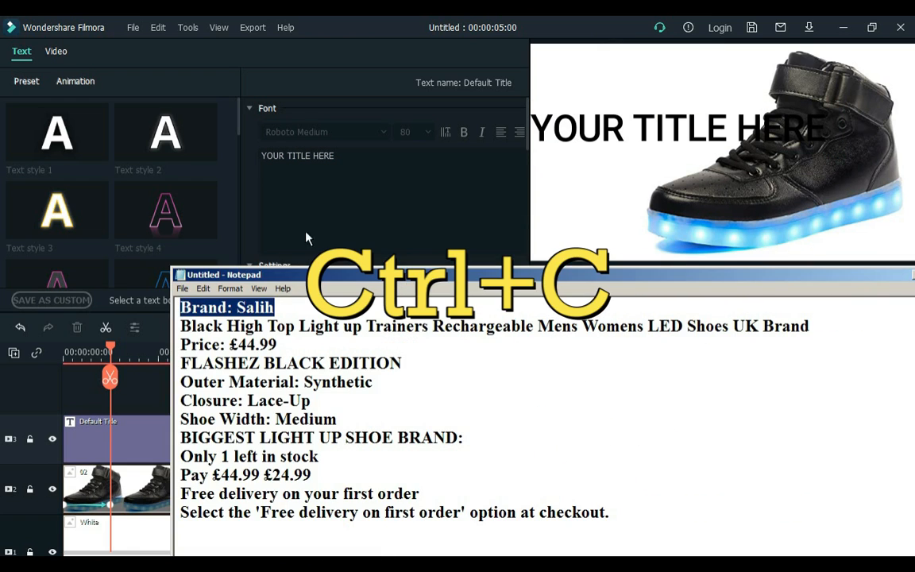
key(ctrl+v)
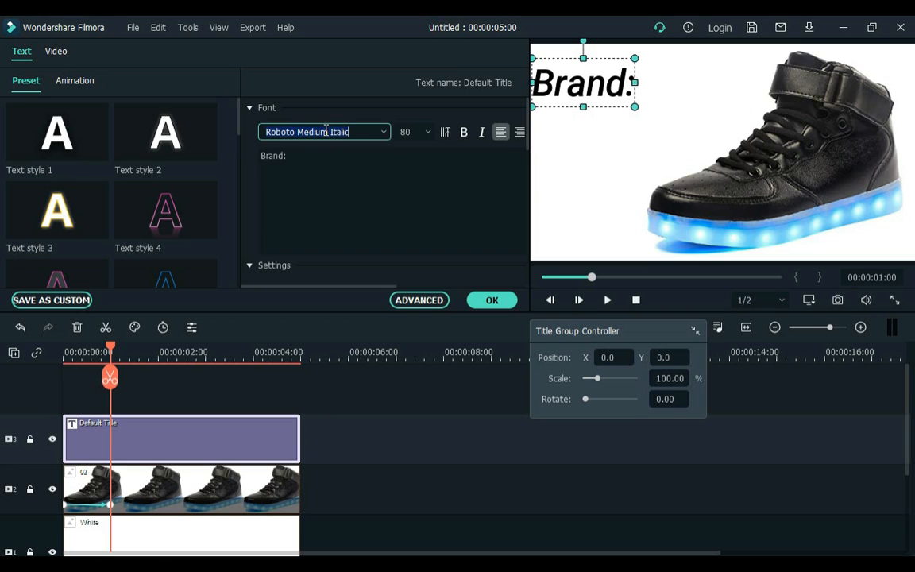
Step: Style the Brand: title in bold Roboto Thin and place it top-left
click(323, 132)
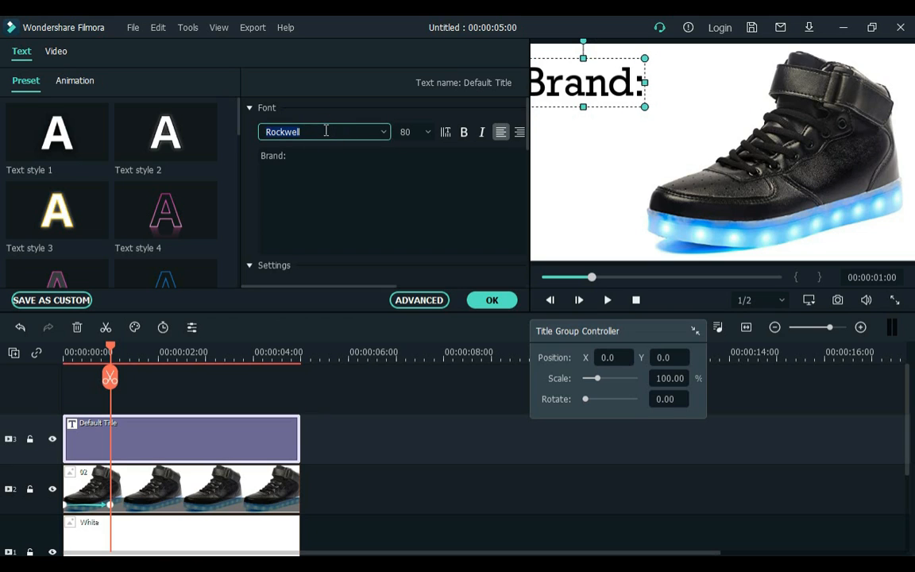
click(324, 132)
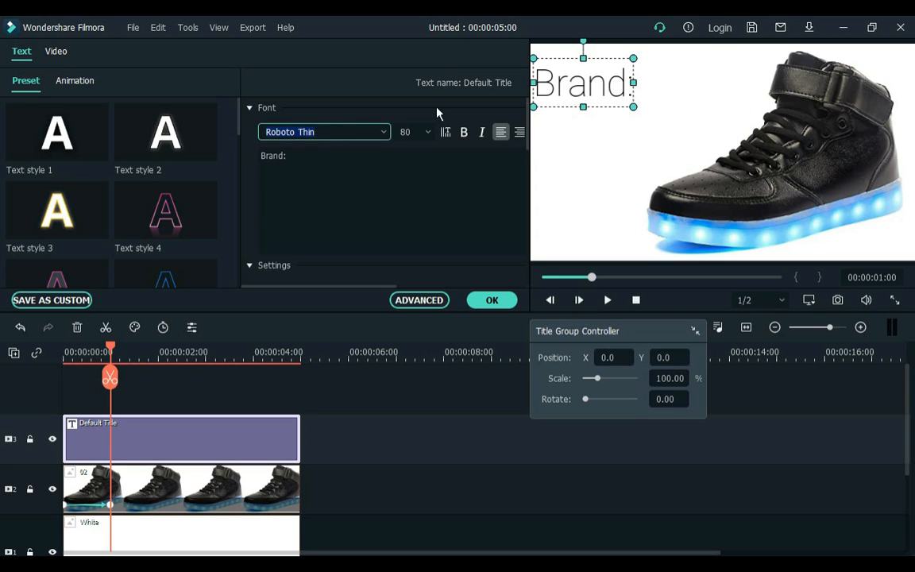
click(464, 132)
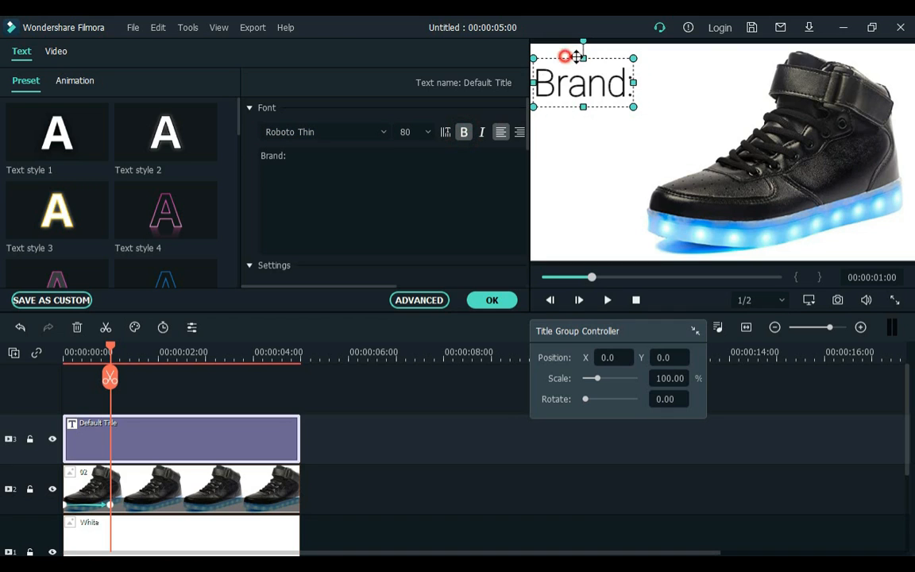
click(492, 299)
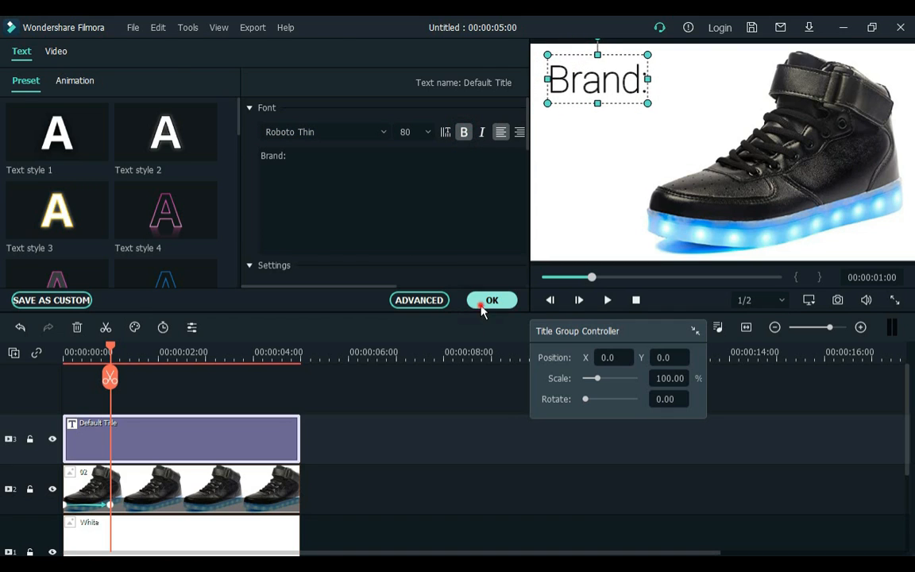
click(491, 299)
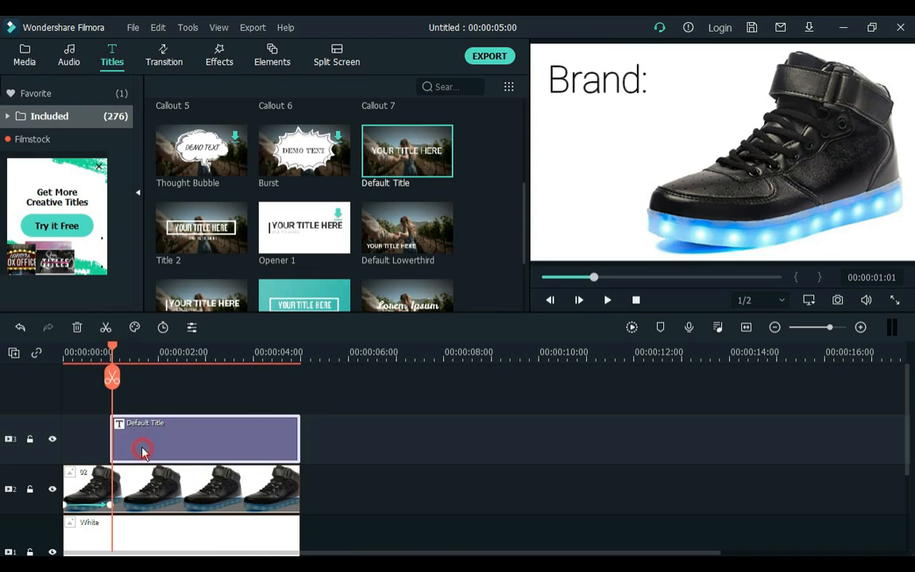
Step: Duplicate the Brand: title onto a new track with lower tracks locked, renamed 'Salih'
key(ctrl+c)
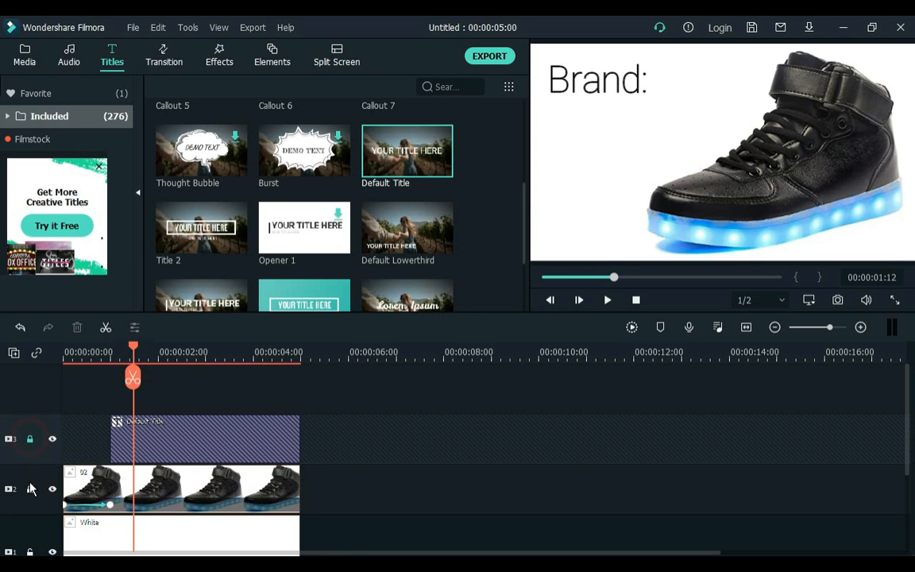
click(30, 488)
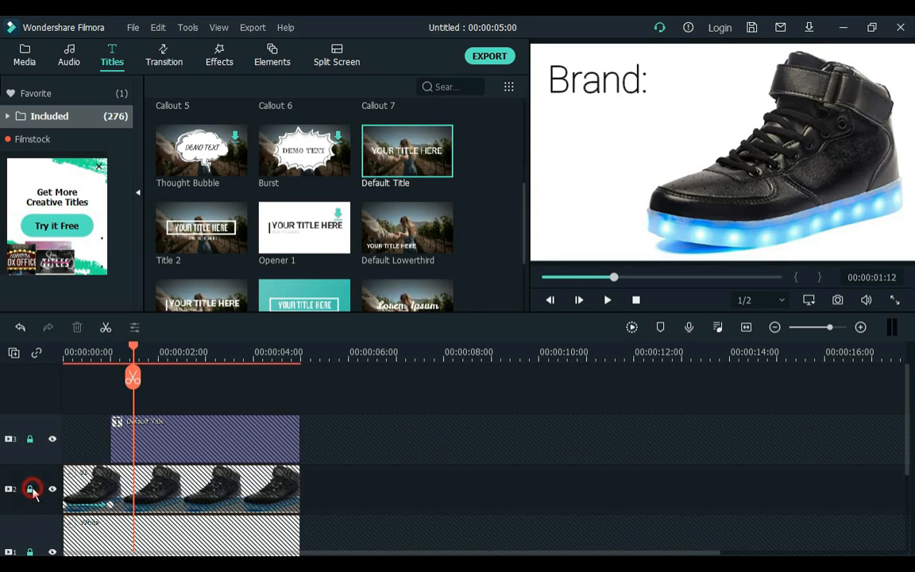
key(ctrl+v)
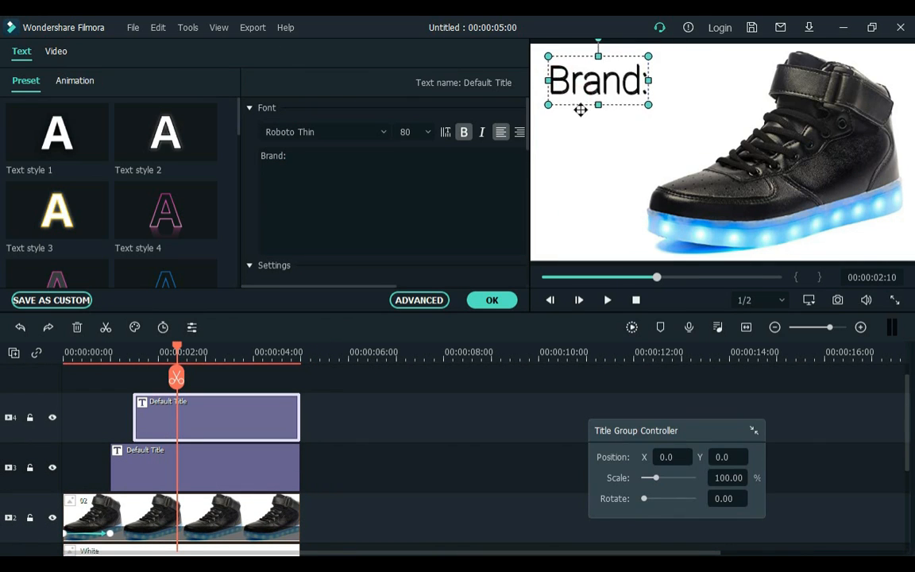
click(336, 162)
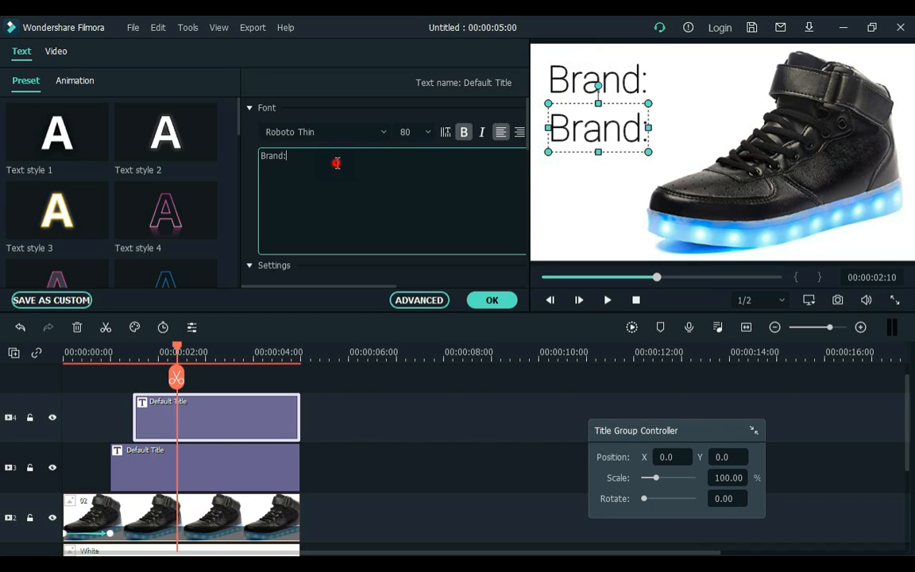
text(Salih)
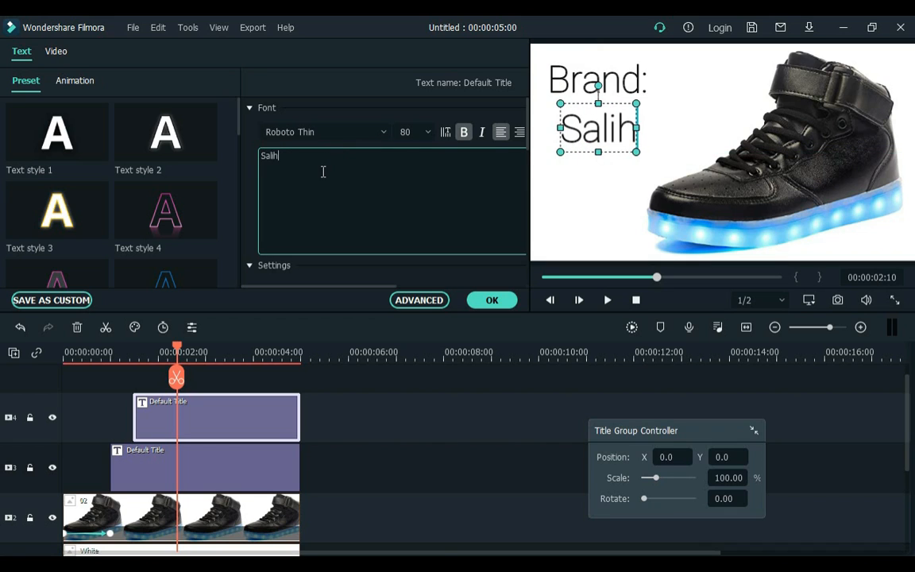
Step: Give Salih a large blue script style and Brand: a Left Dir Insert entrance
click(325, 132)
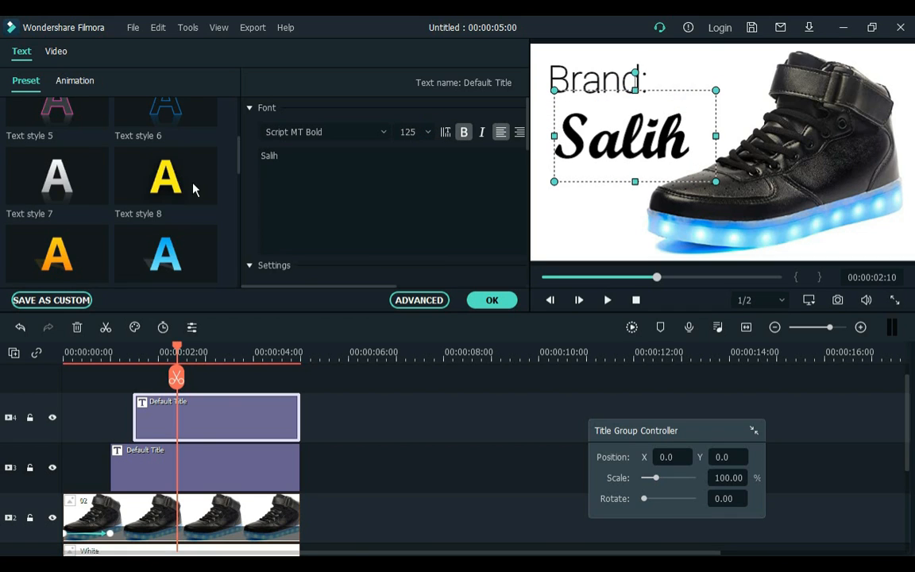
click(75, 80)
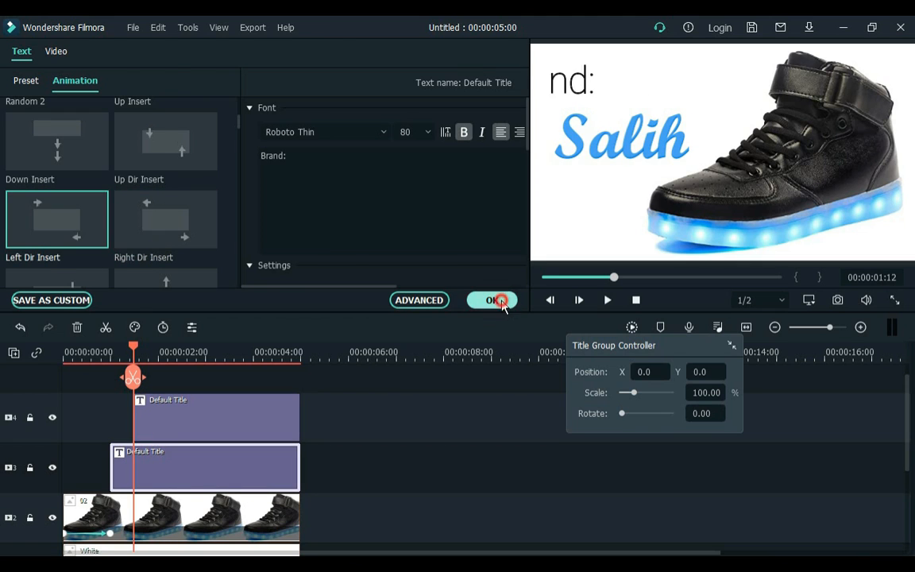
click(491, 300)
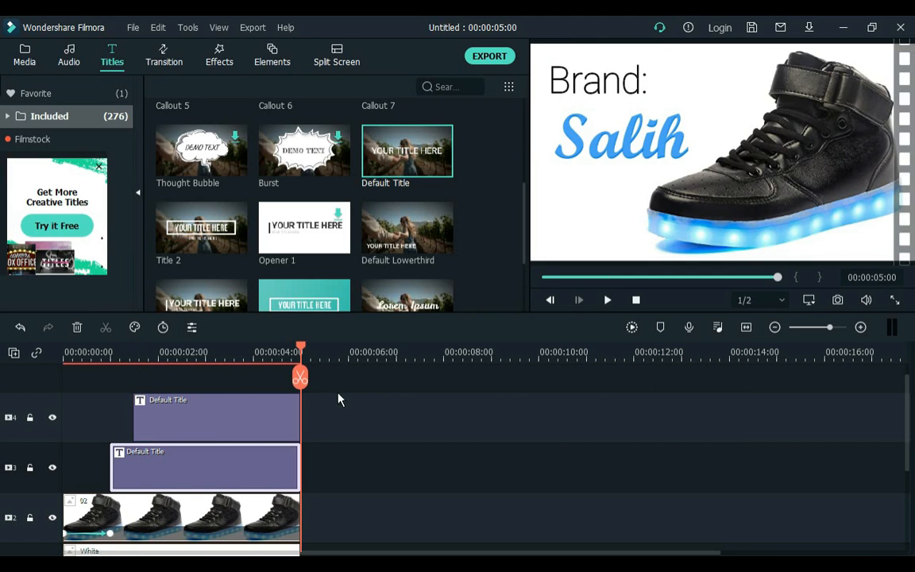
click(24, 56)
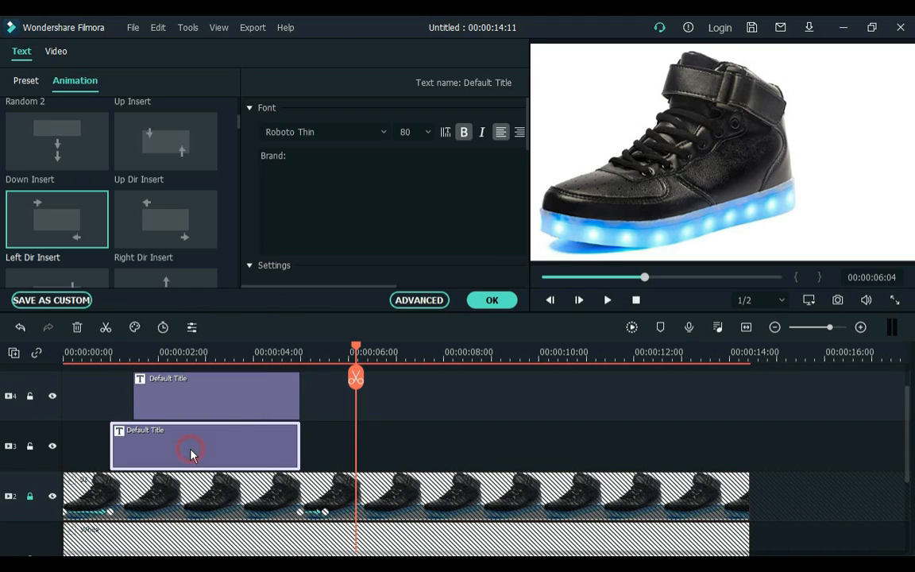
Step: Paste a title copy reading 'Price: £44.99' and add a black colour clip above it
right_click(190, 453)
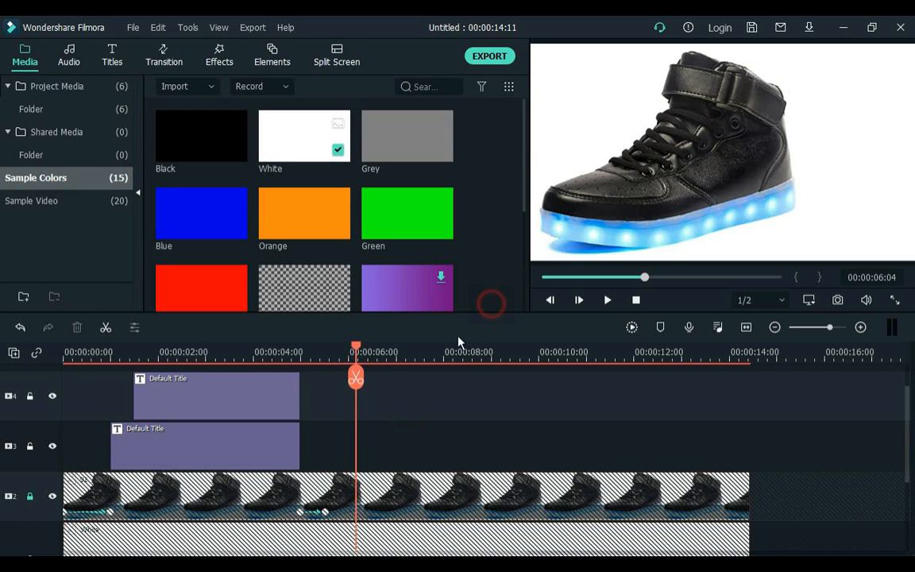
key(ctrl+v)
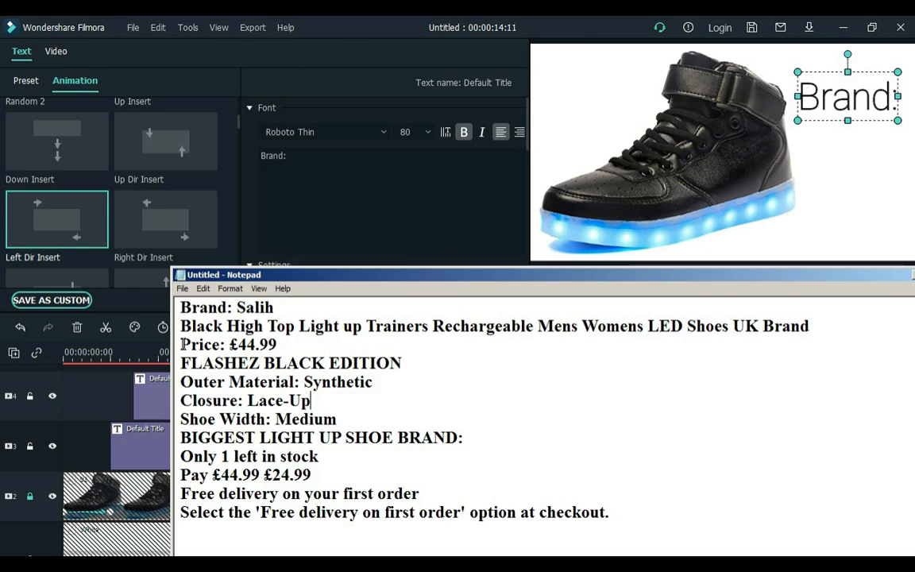
key(ctrl+c)
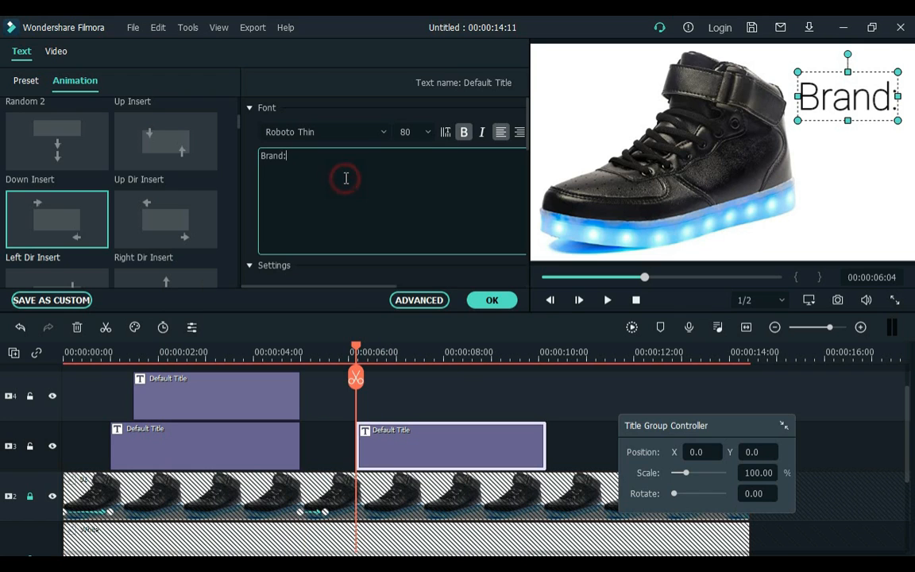
text(Price: £44.99)
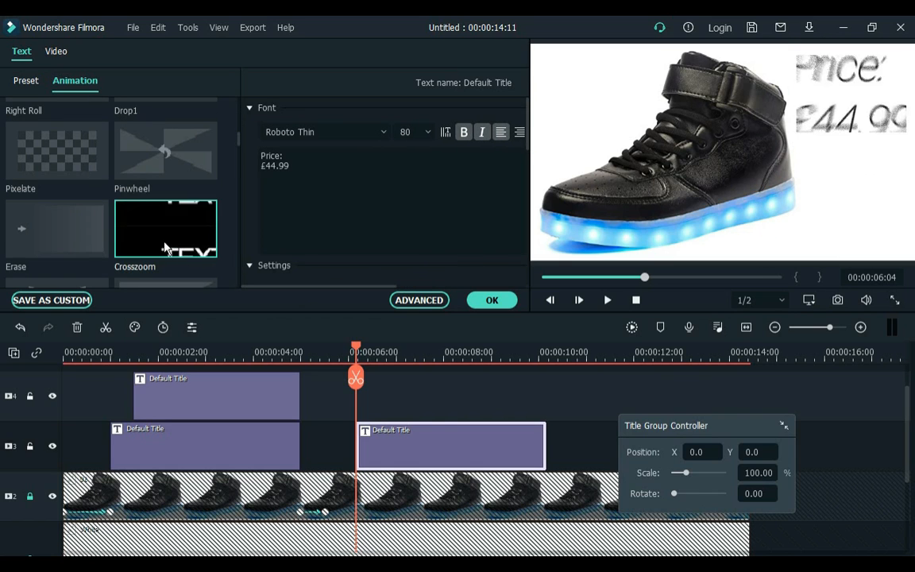
click(491, 299)
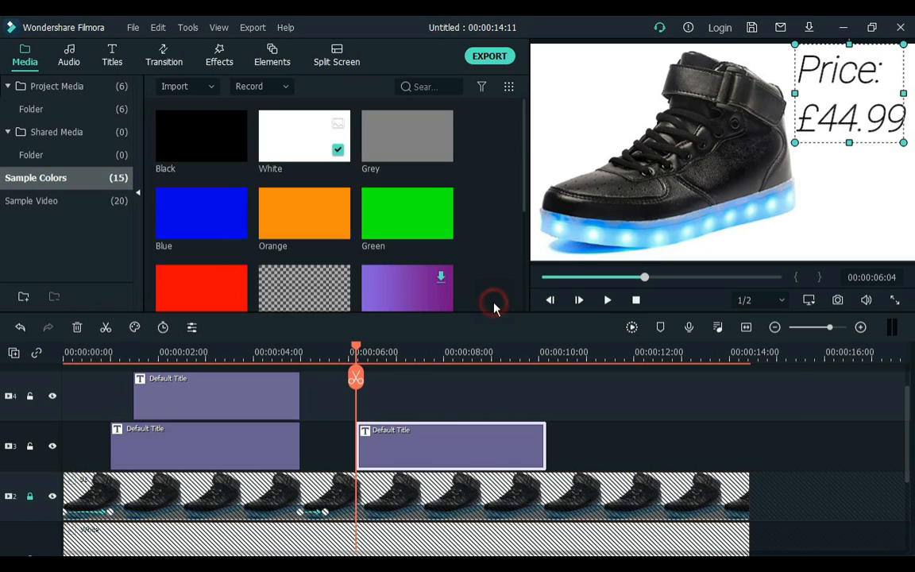
drag(355, 347, 431, 347)
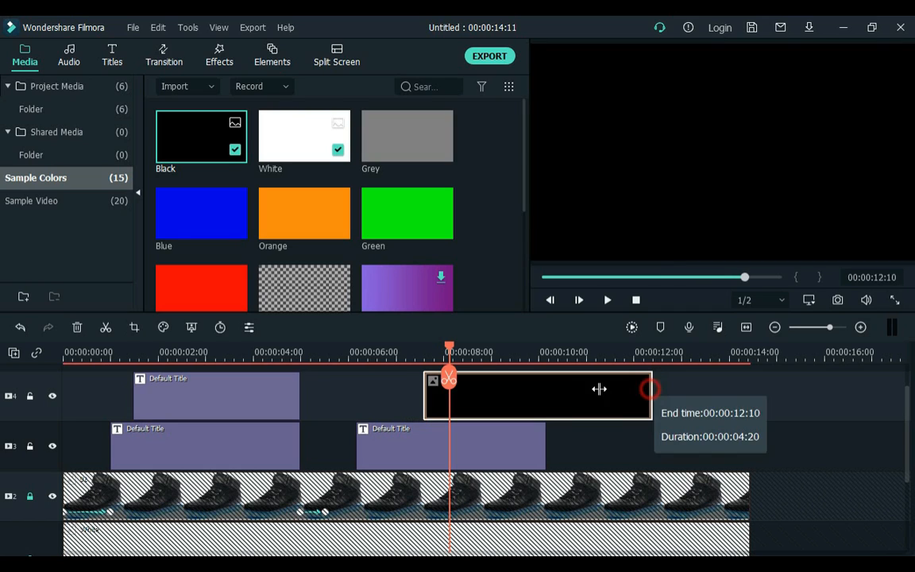
Step: Trim the black clip to the price title and keyframe it into a thin line across £44.99
drag(649, 389, 545, 395)
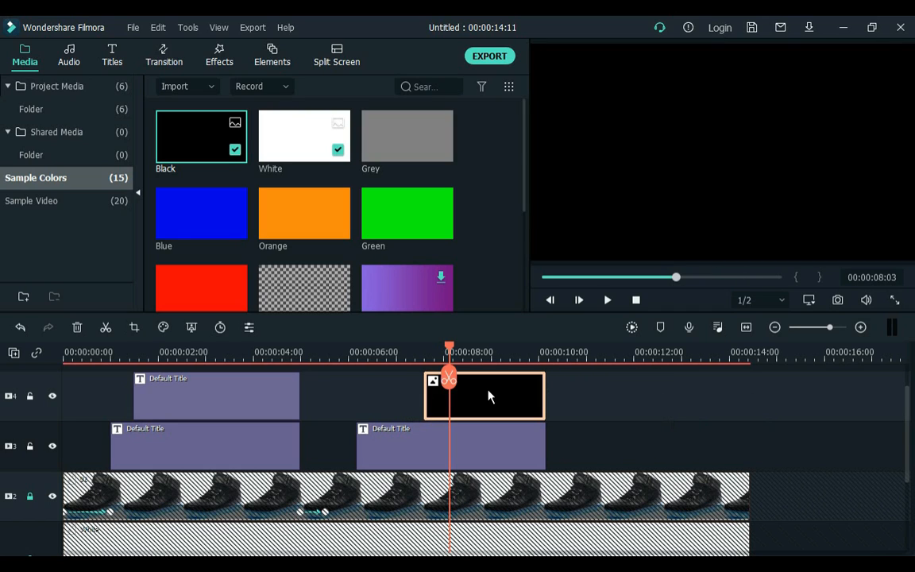
double_click(483, 396)
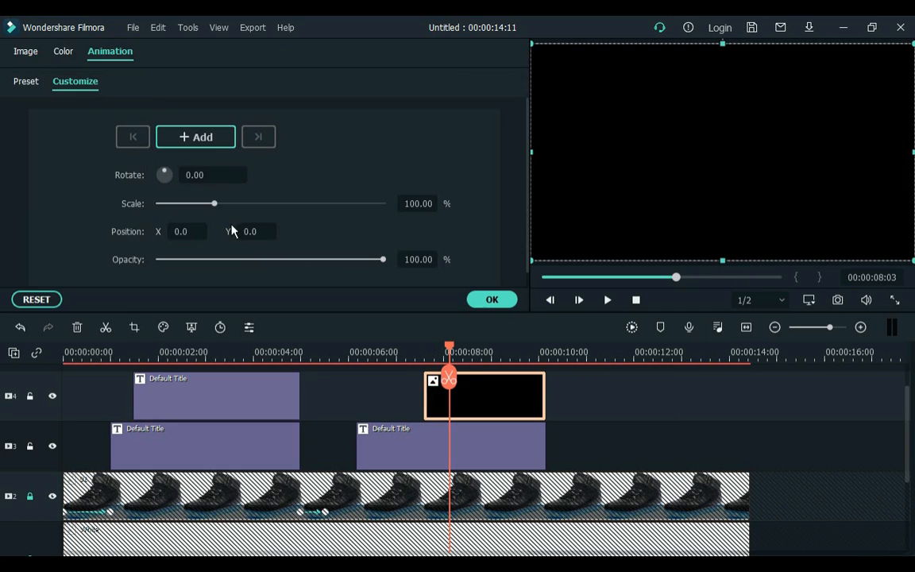
drag(213, 203, 173, 203)
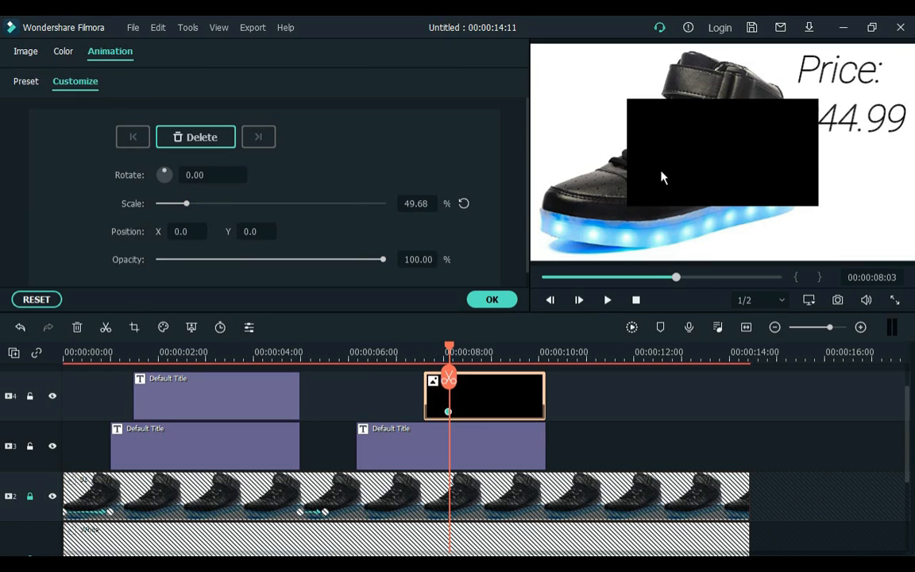
drag(721, 154, 721, 205)
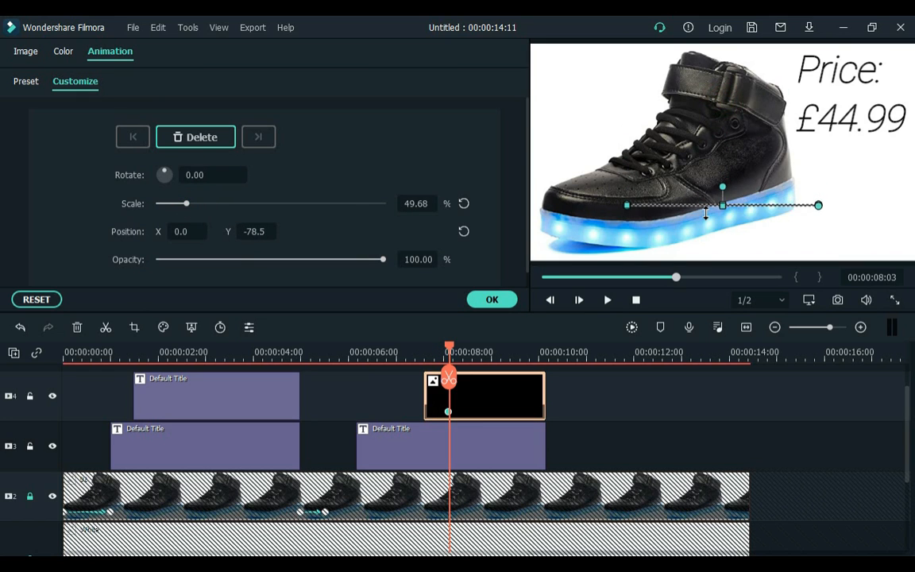
drag(707, 215, 699, 209)
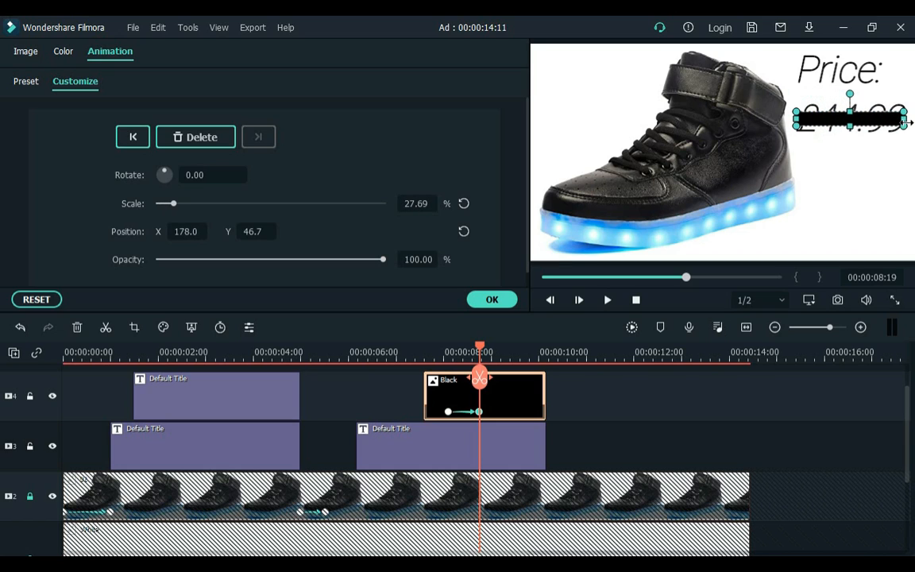
drag(850, 115, 849, 119)
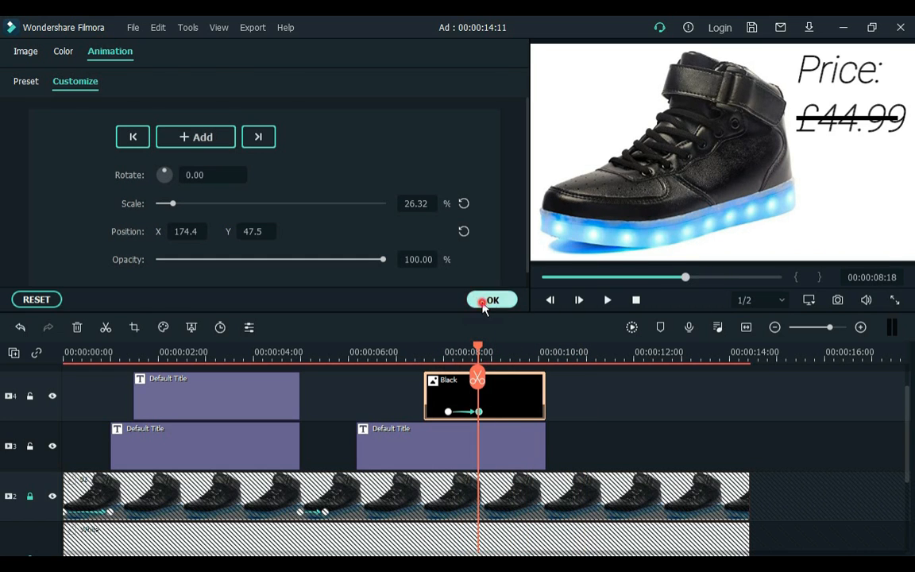
click(492, 299)
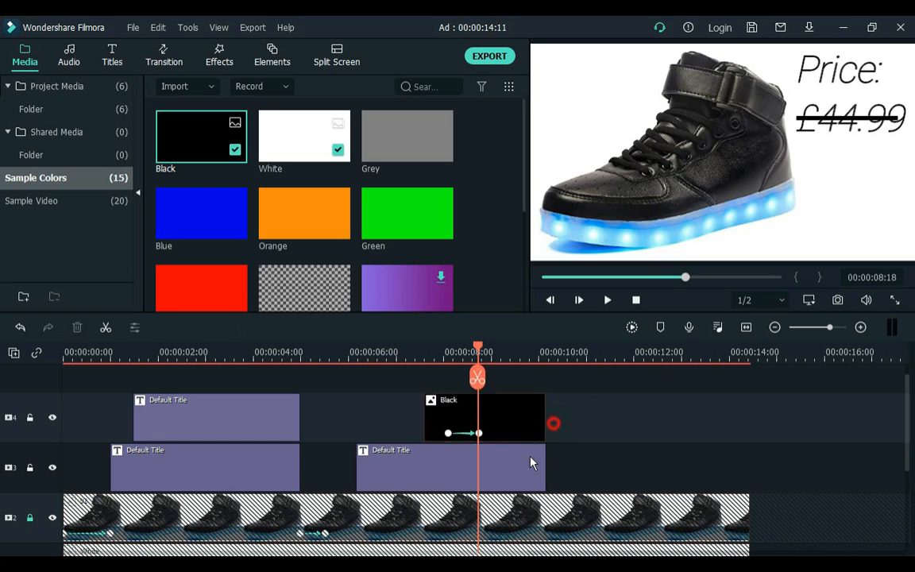
drag(545, 469, 734, 456)
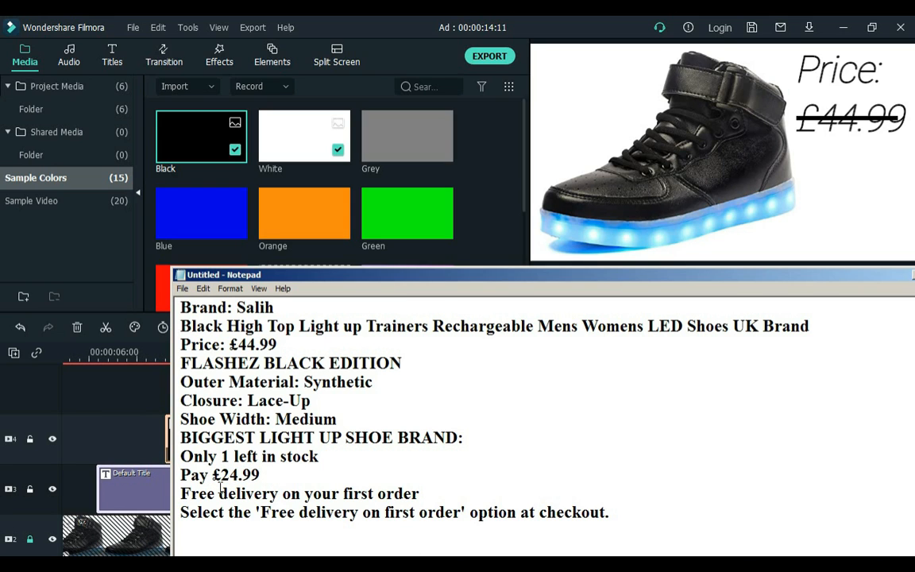
Step: Copy £24.99 from the notes and paste it into the duplicated title's text
double_click(234, 474)
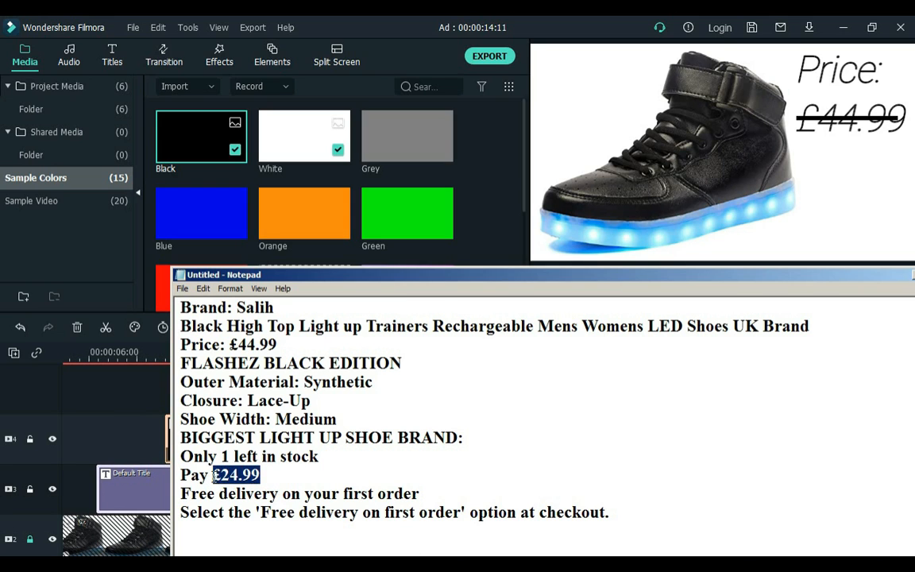
key(ctrl+c)
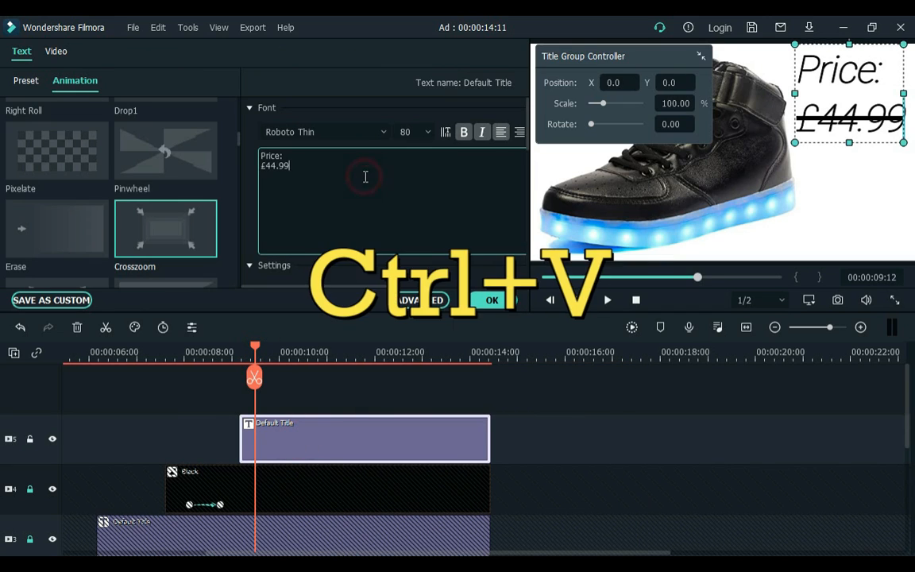
key(ctrl+v)
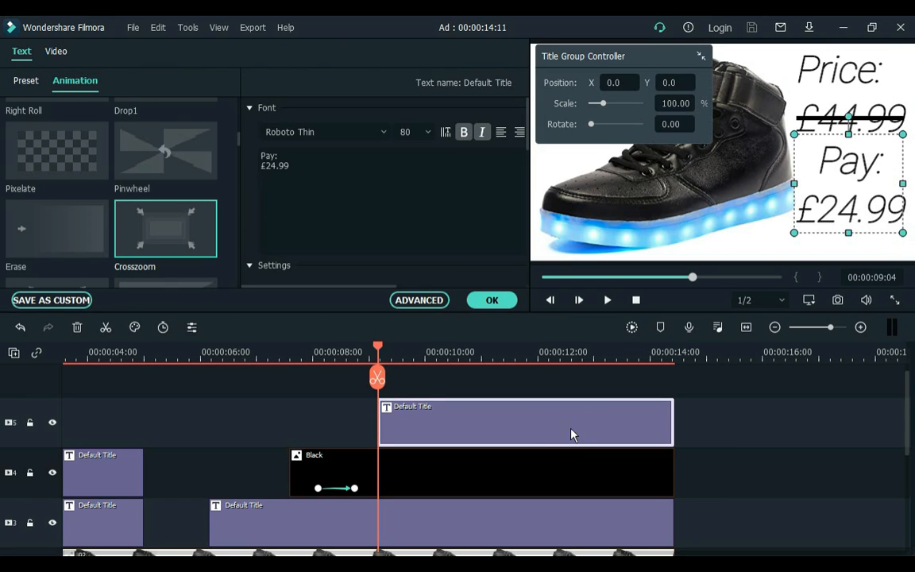
Step: Apply preset Text style 14 to the 'Pay: £24.99' title
click(27, 80)
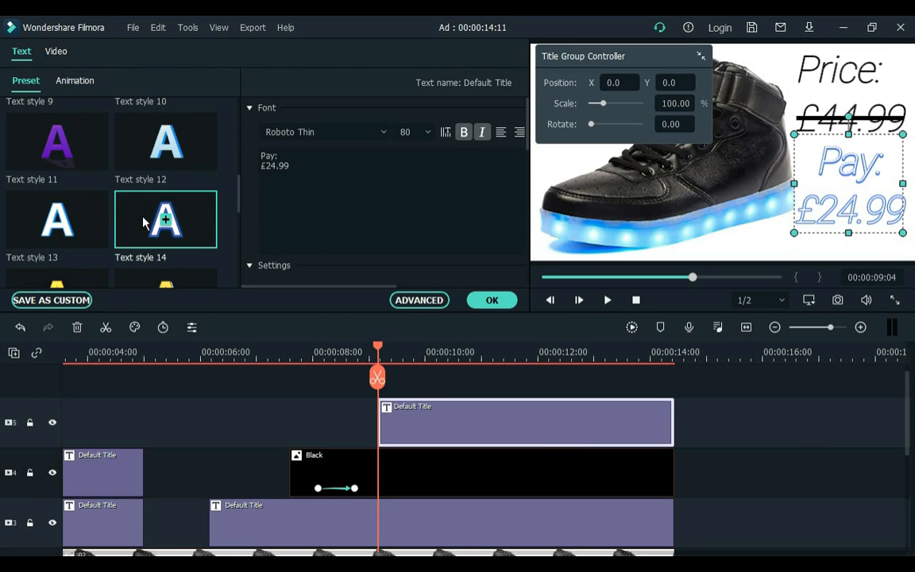
click(25, 55)
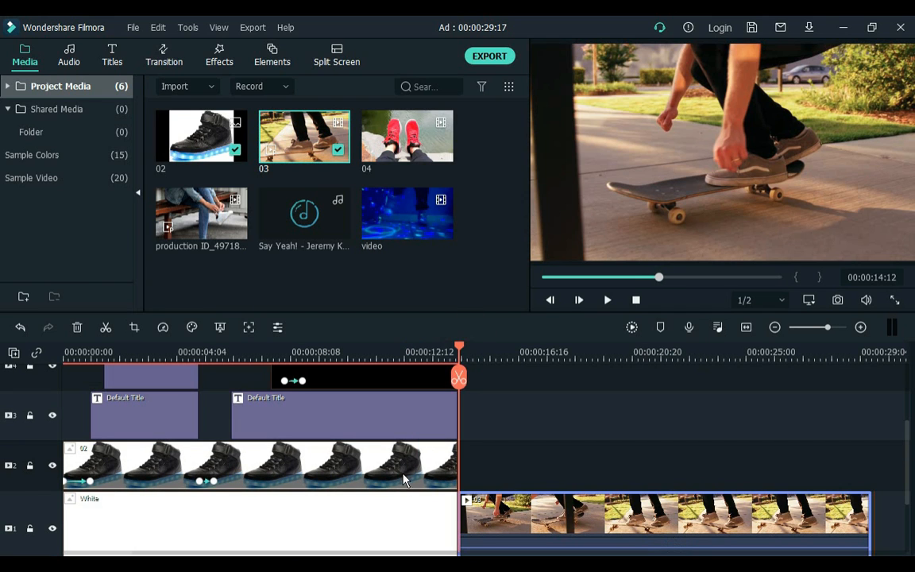
Step: Paste the price title over the skateboard clip and copy 'on your first order' from the notes
key(ctrl+c)
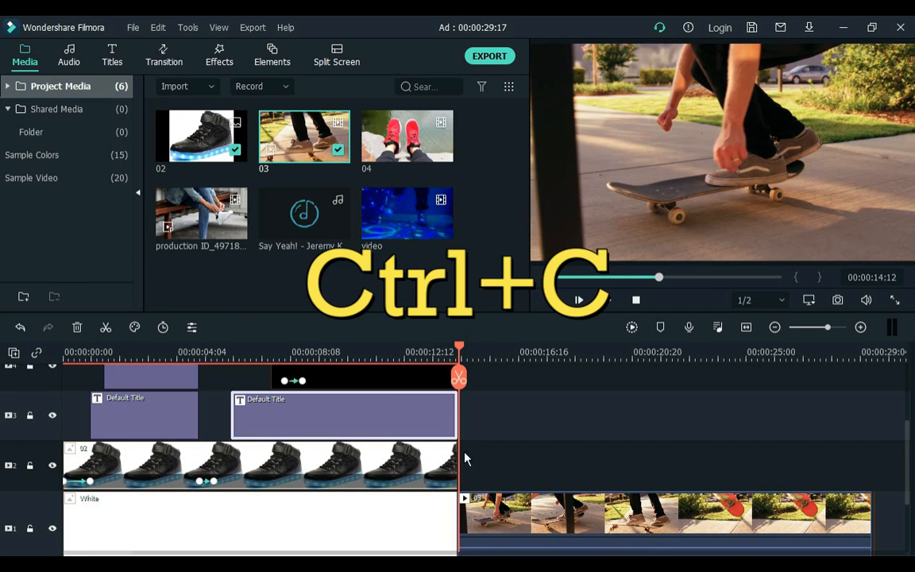
key(ctrl+v)
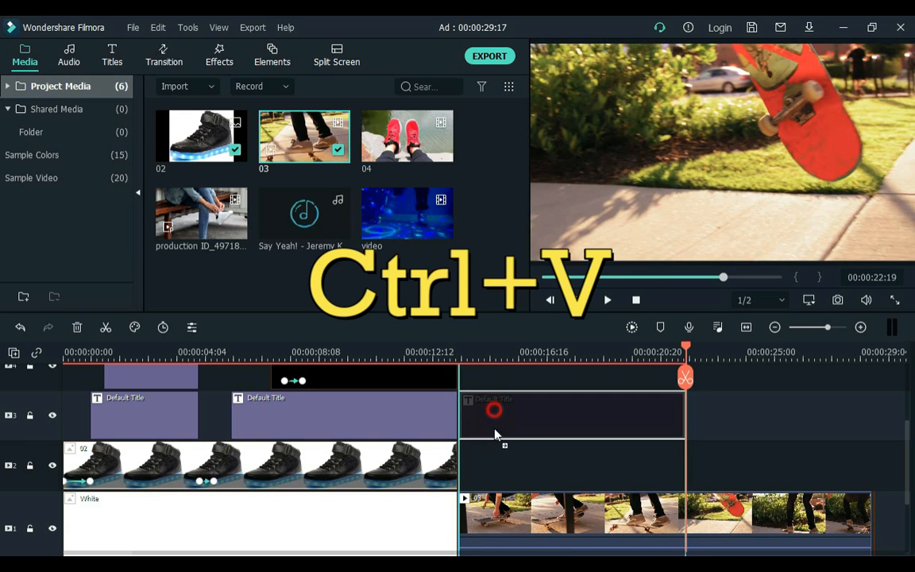
key(ctrl+v)
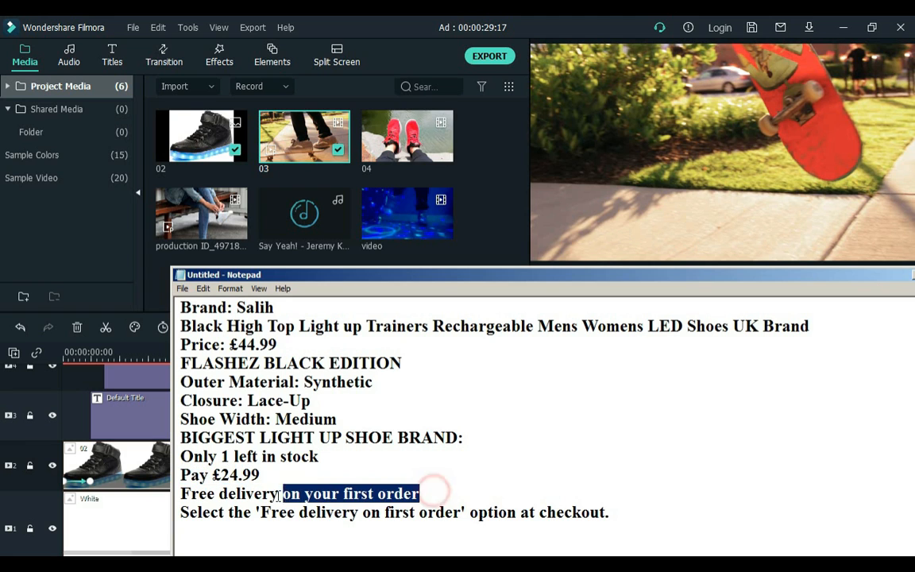
key(ctrl+c)
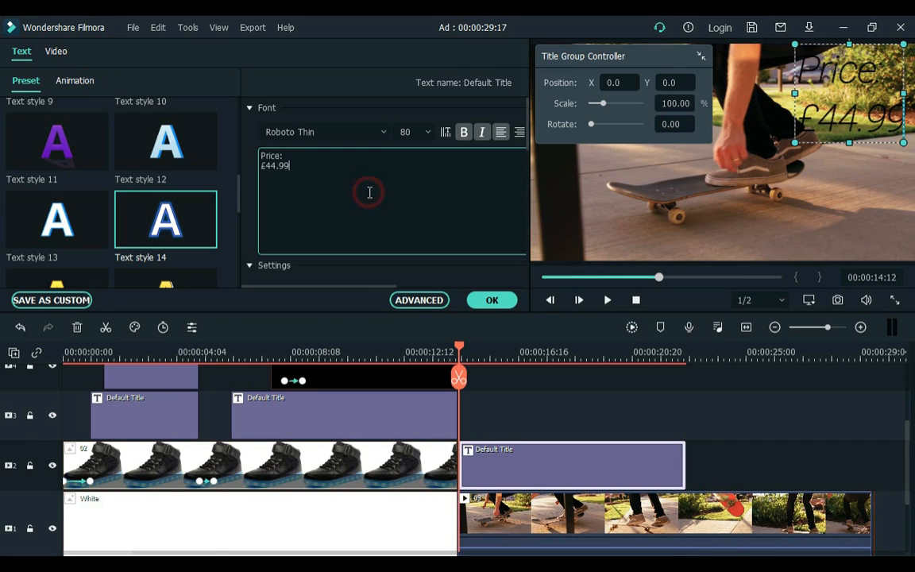
Step: Enter 'Free delivery on your first order', reposition it, size 125, Text style 2
text(Free delivery on your first order)
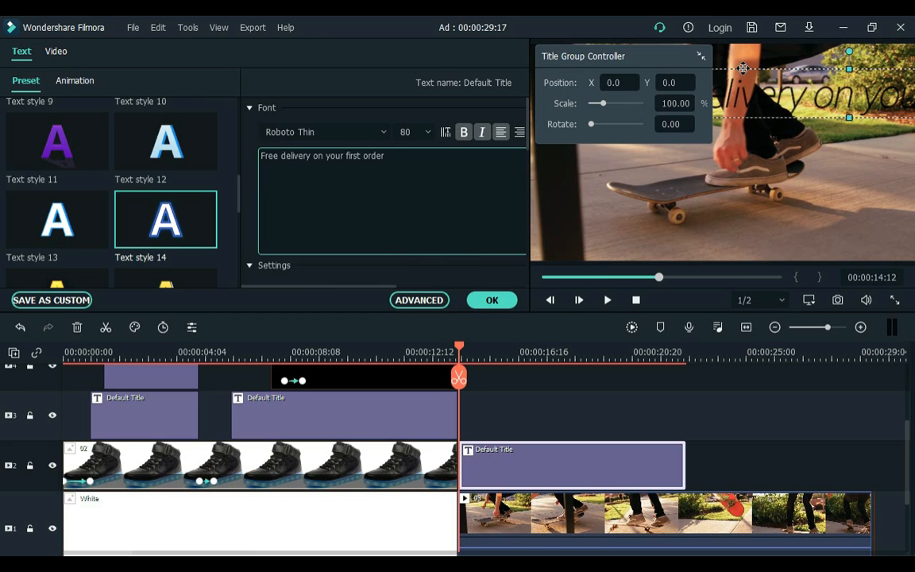
drag(742, 67, 813, 191)
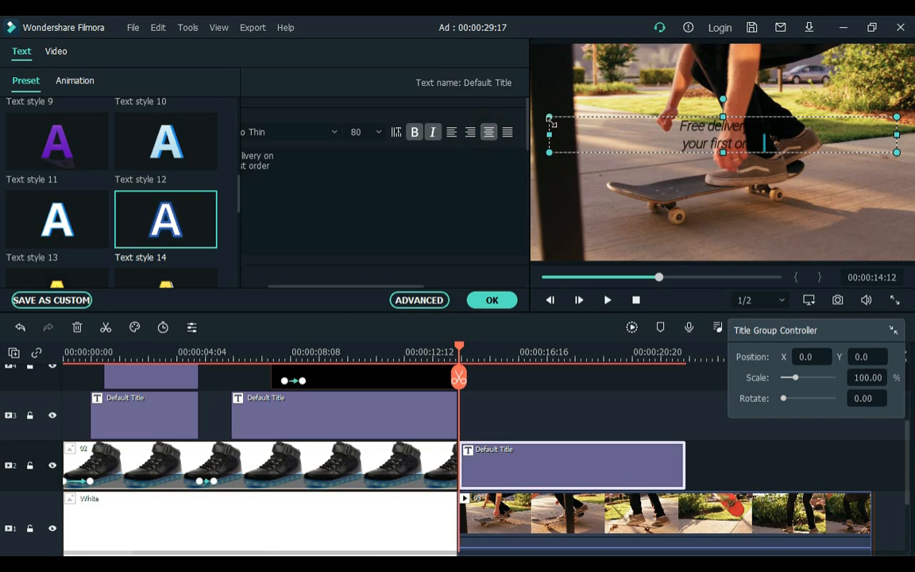
drag(723, 131, 834, 131)
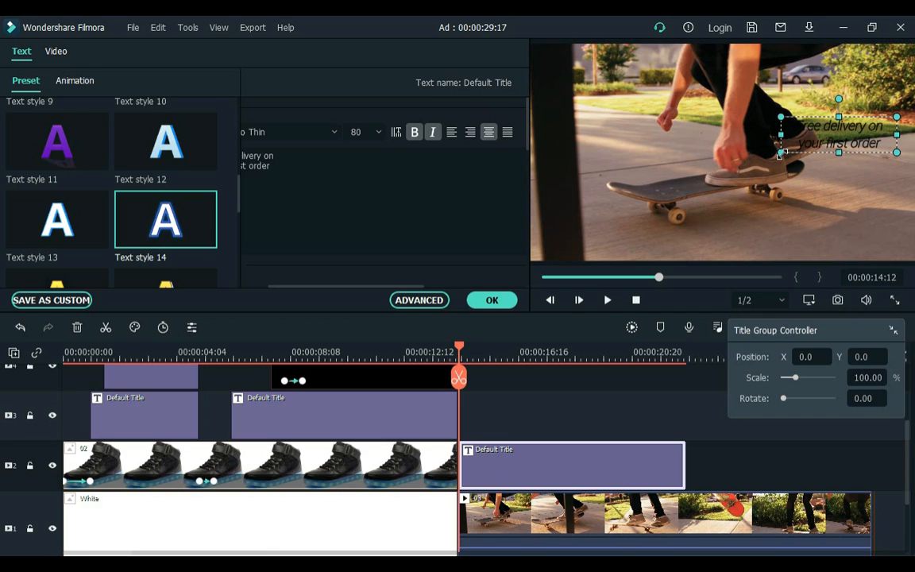
text(125)
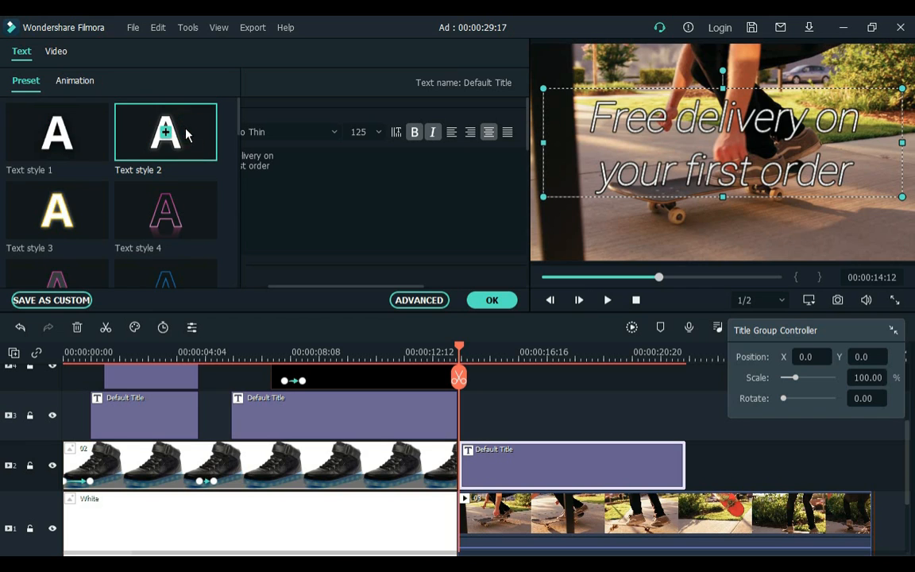
click(75, 81)
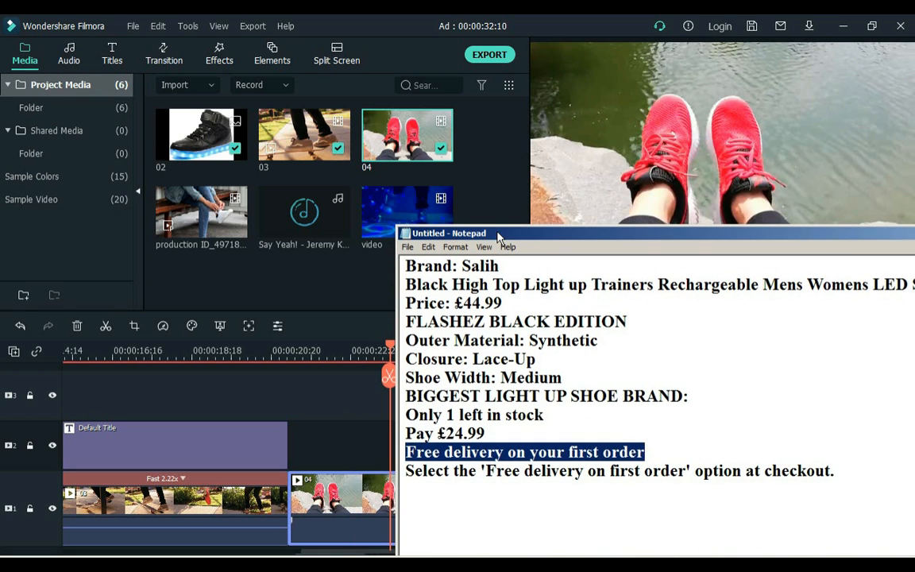
Step: Copy the delivery title and paste it over the red-shoes clip, spanning about 20–28 s
key(ctrl+c)
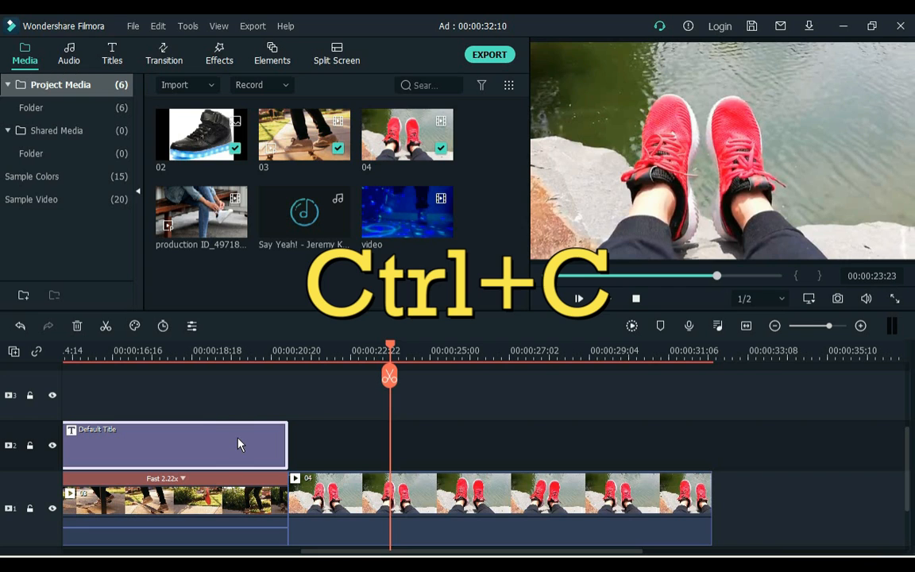
key(ctrl+v)
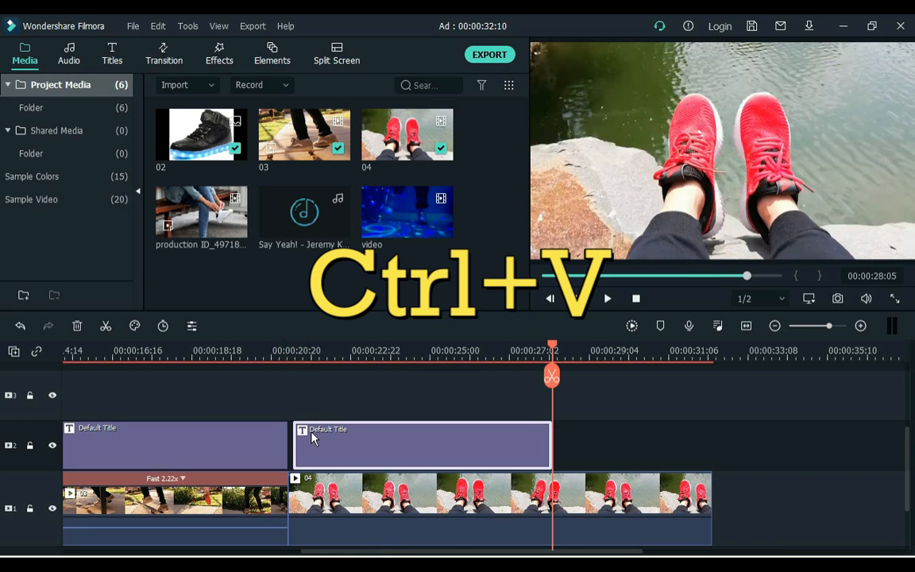
Step: Retitle the pasted copy 'Only 1 left in stock' in a bold style with an entrance animation
double_click(421, 445)
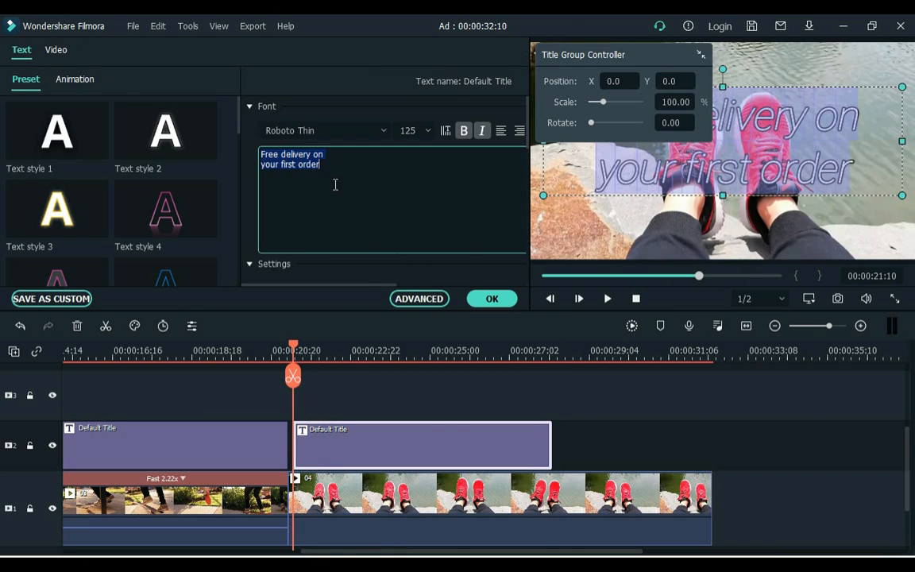
text(Only 1 left in stock)
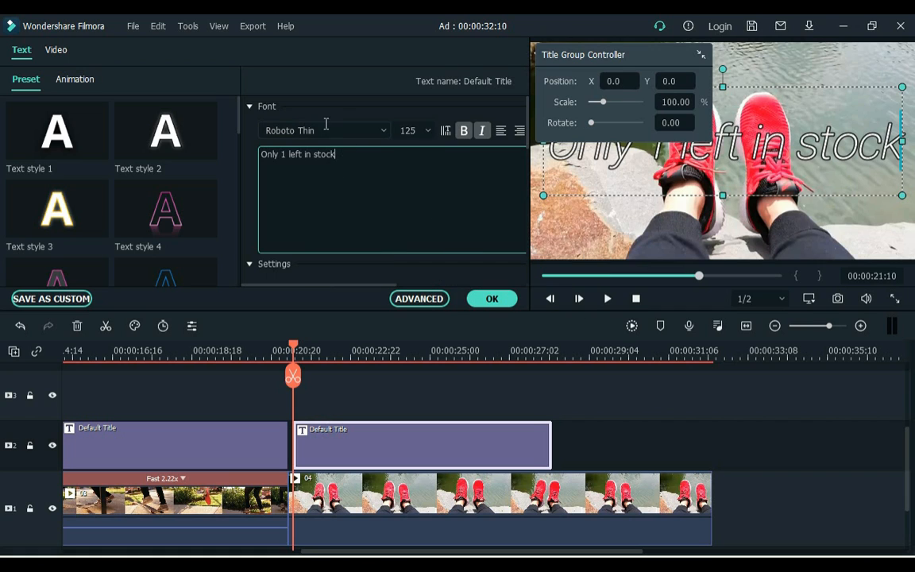
click(324, 129)
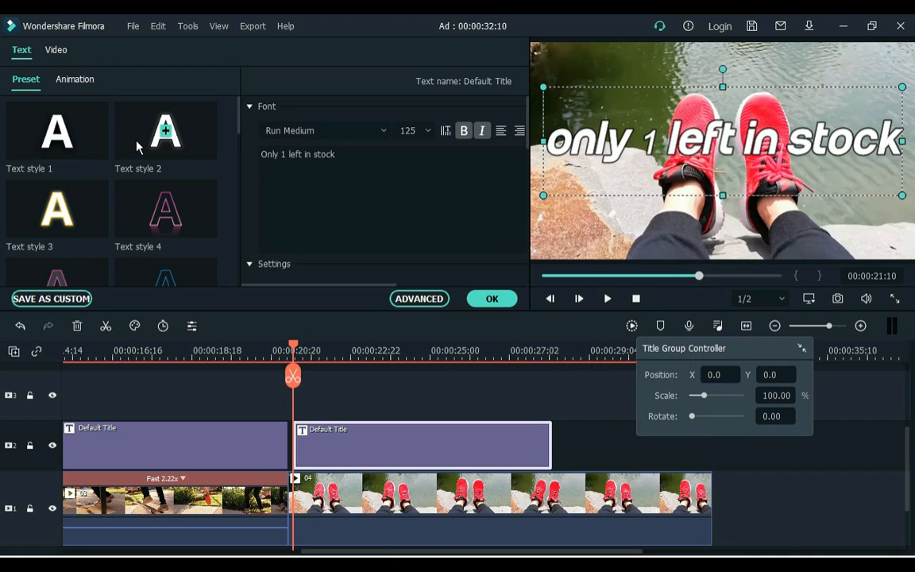
scroll(down, 3)
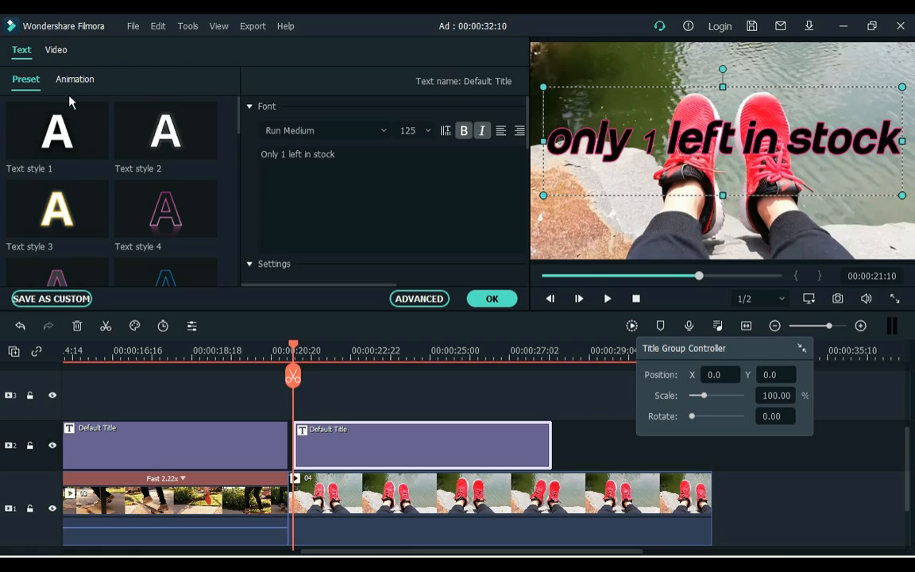
click(75, 78)
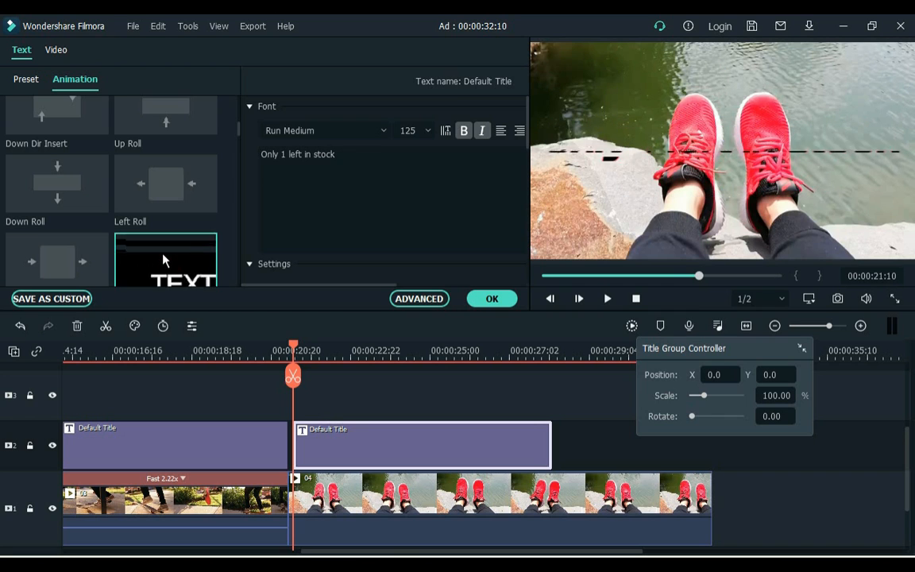
click(491, 298)
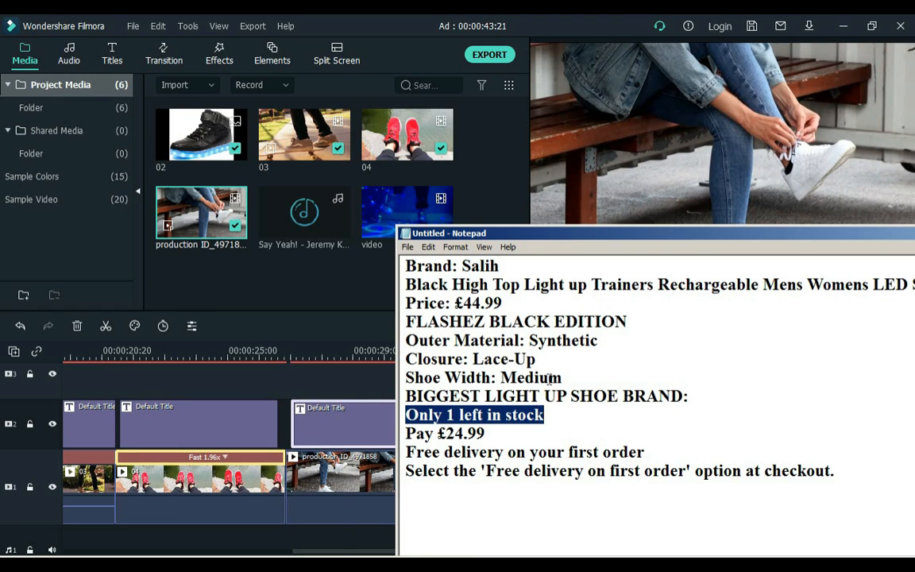
Step: Set the third title to 'Closure: Lace-Up' with Text style 7 and Left Dir Insert
triple_click(470, 358)
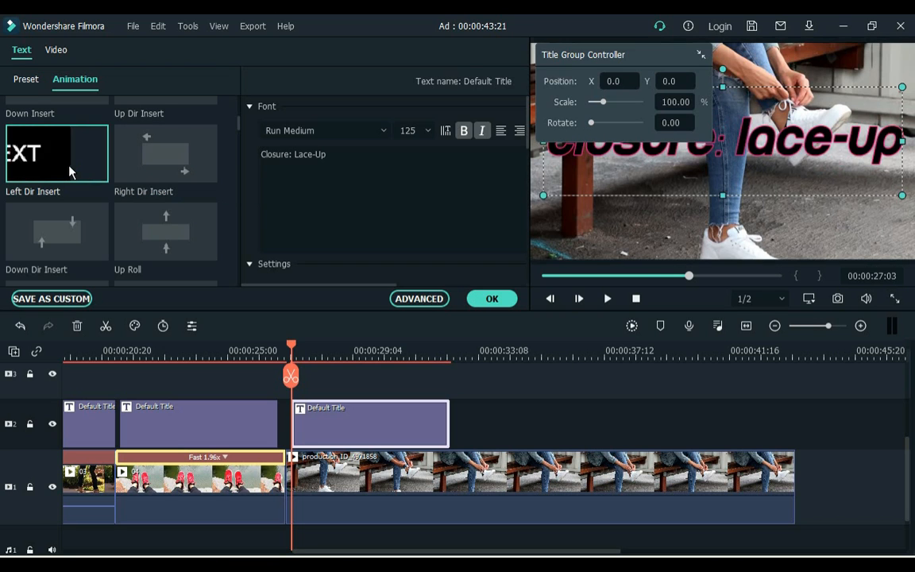
click(25, 79)
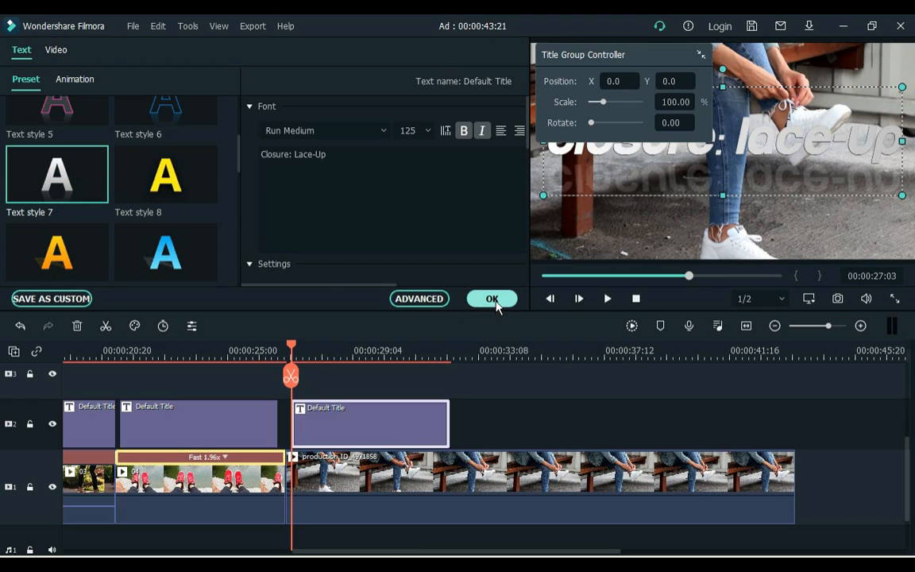
click(492, 298)
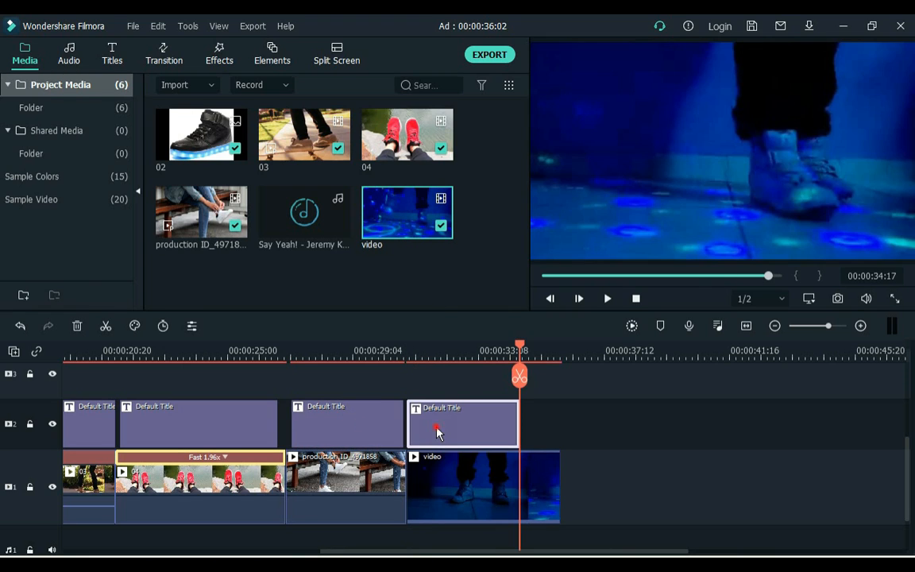
Step: Change the blue-lit shoe title to 'Shoe Width: Medium' with a Right Dir Insert animation
double_click(462, 423)
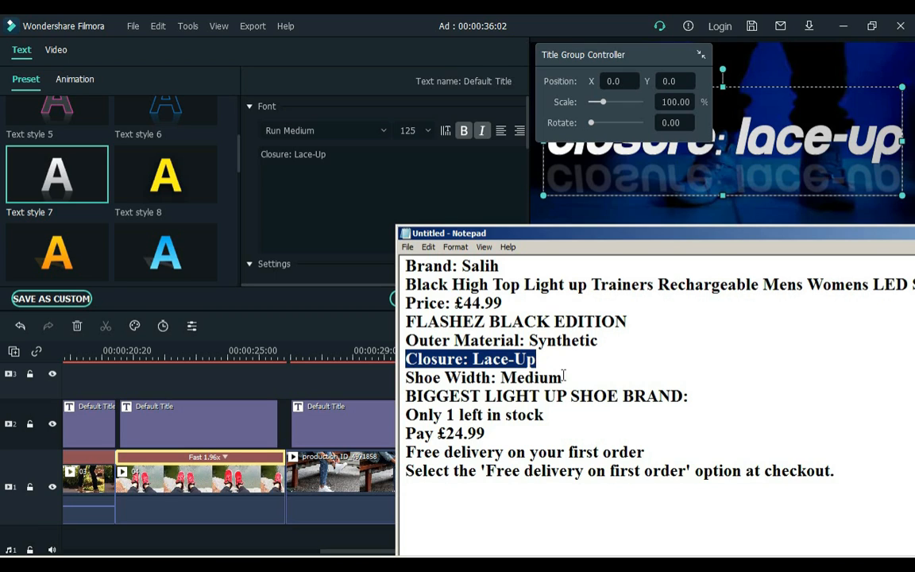
double_click(482, 377)
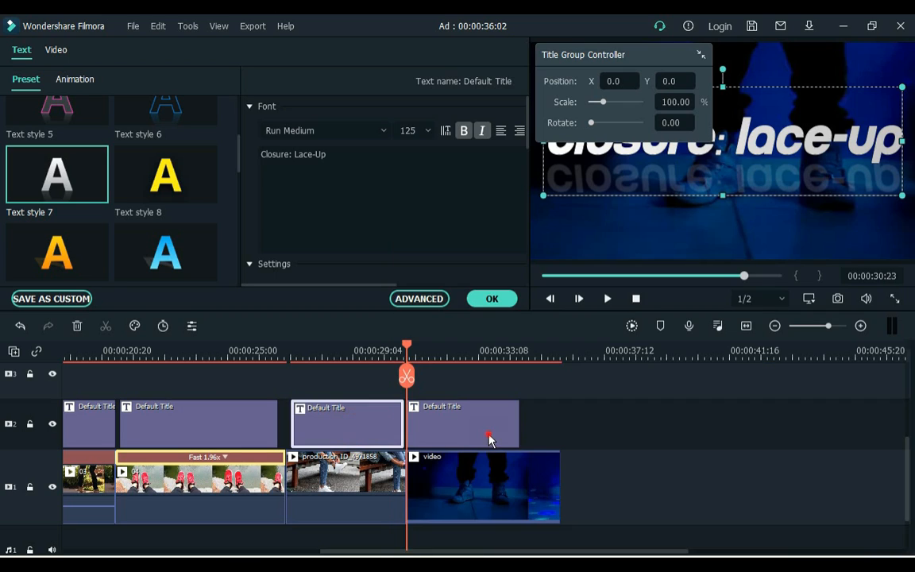
click(463, 424)
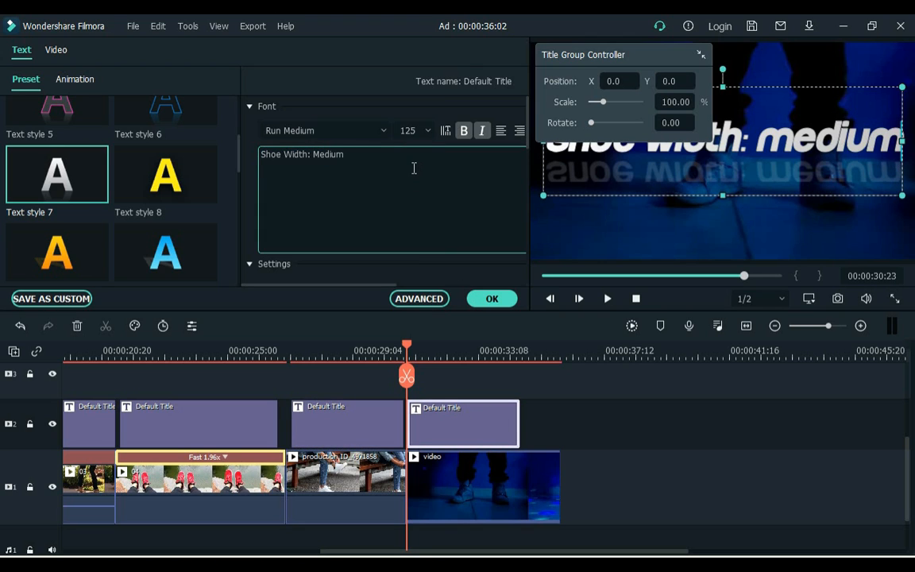
click(74, 79)
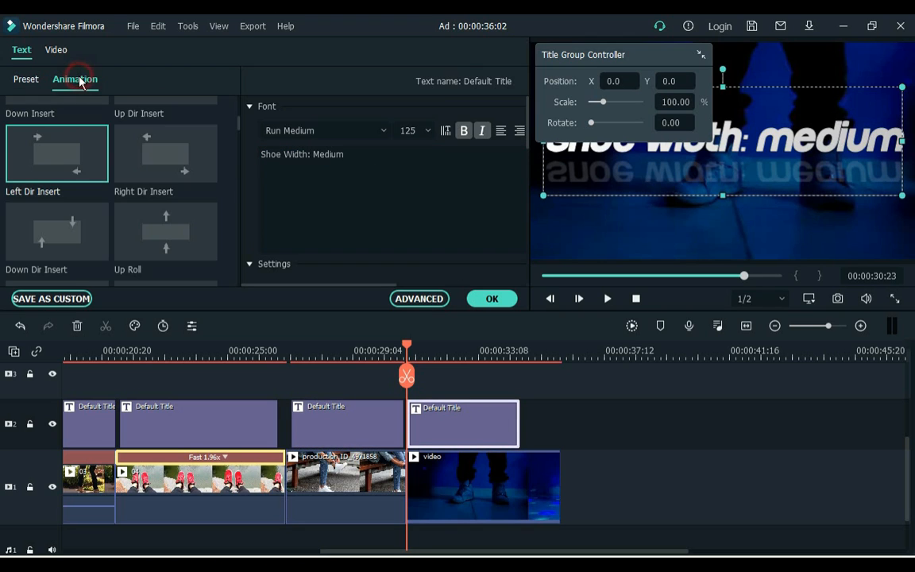
click(165, 153)
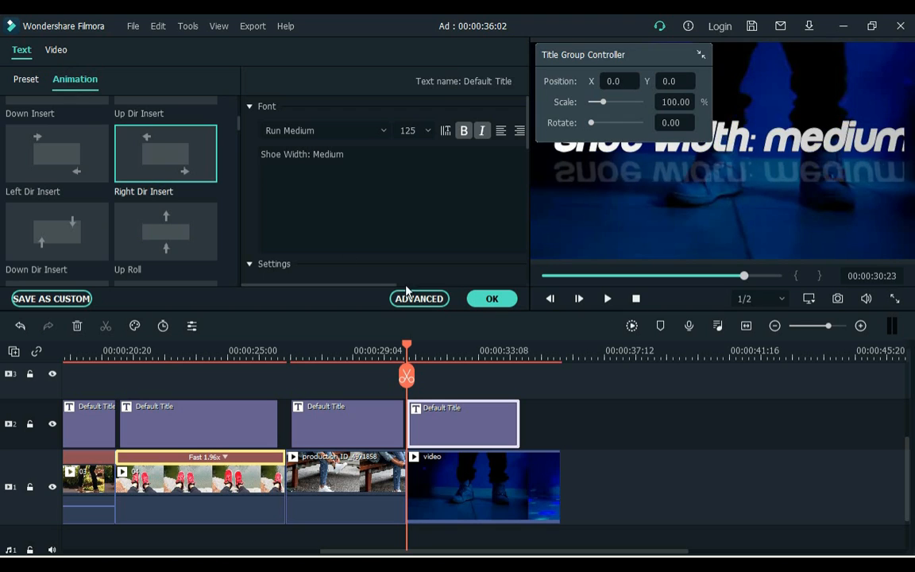
click(491, 298)
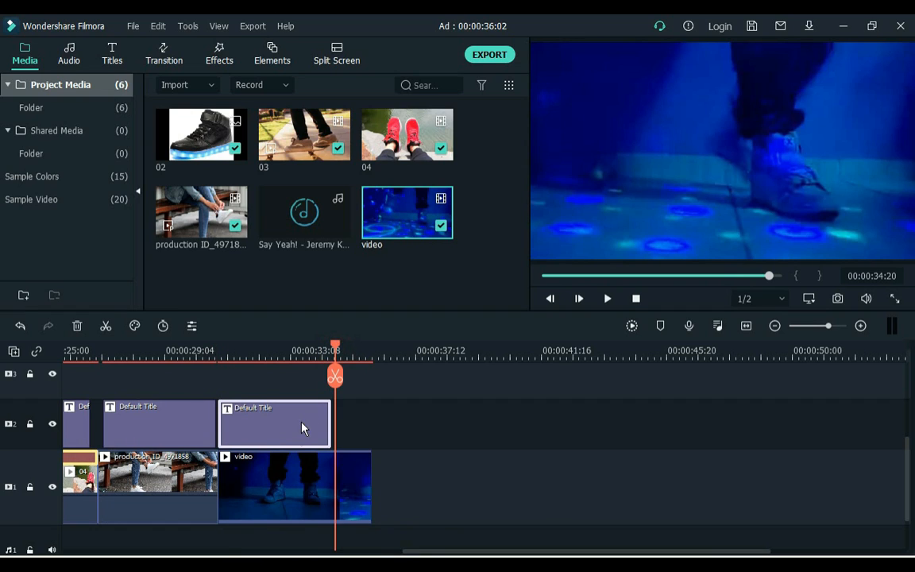
mouse_move(294, 439)
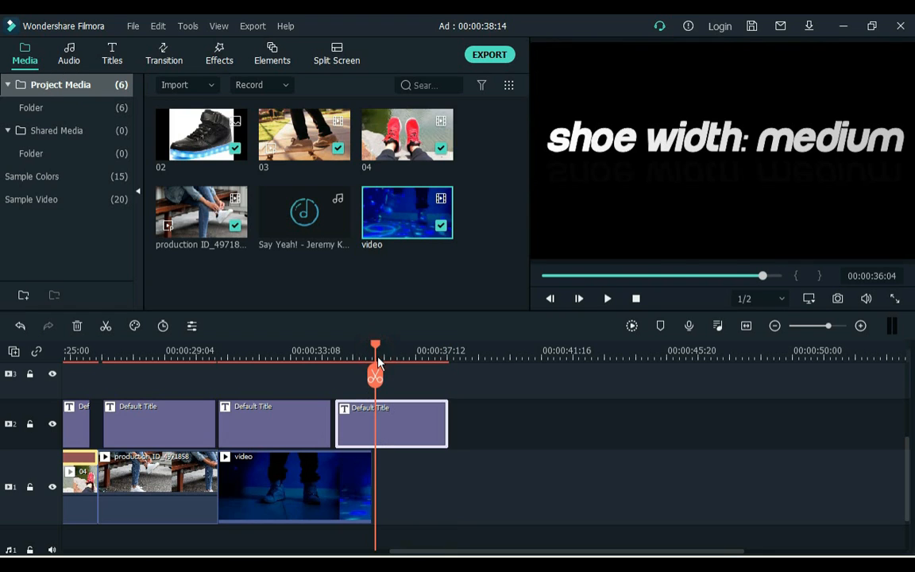
Step: Retitle the last title 'Buy NOw!' with Down Dir Insert and trim the clip's end
double_click(391, 423)
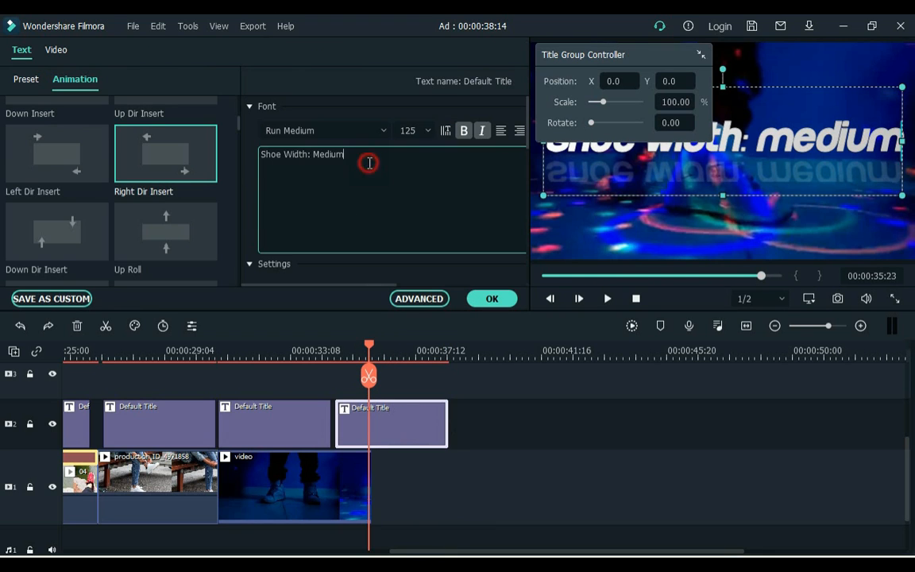
text(Buy NOw)
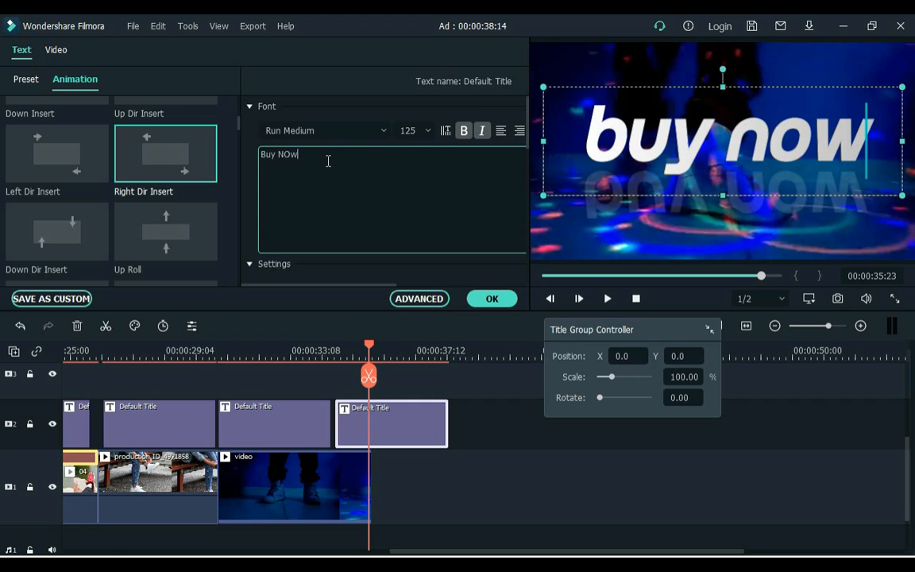
text(!)
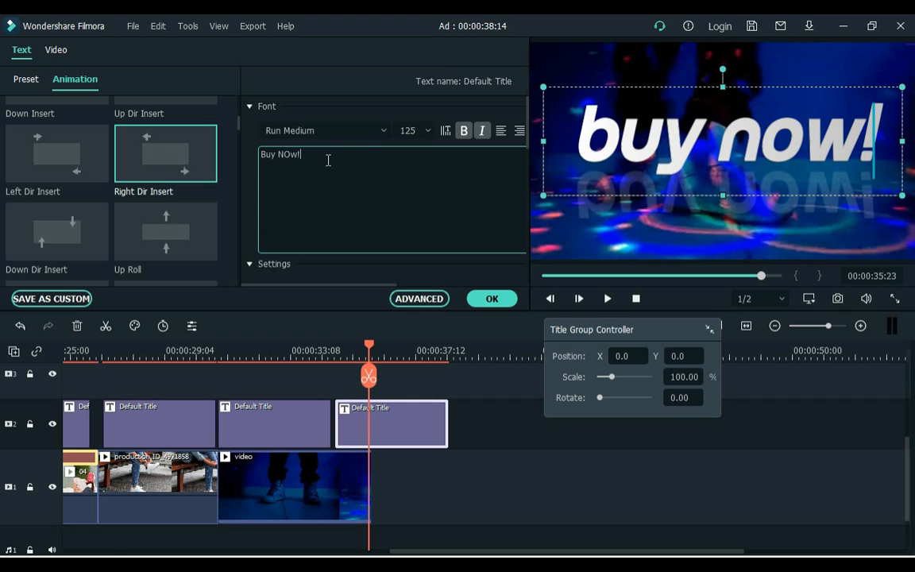
click(25, 79)
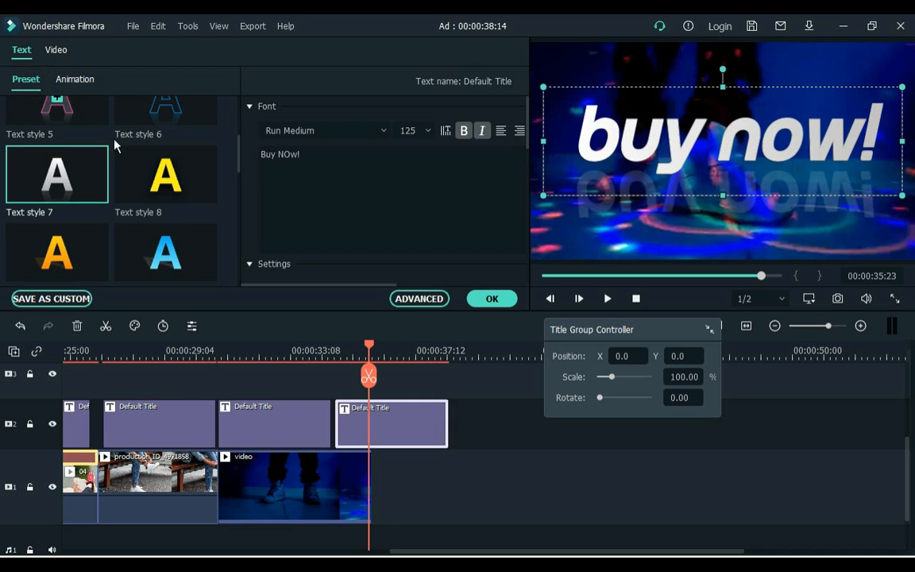
click(75, 79)
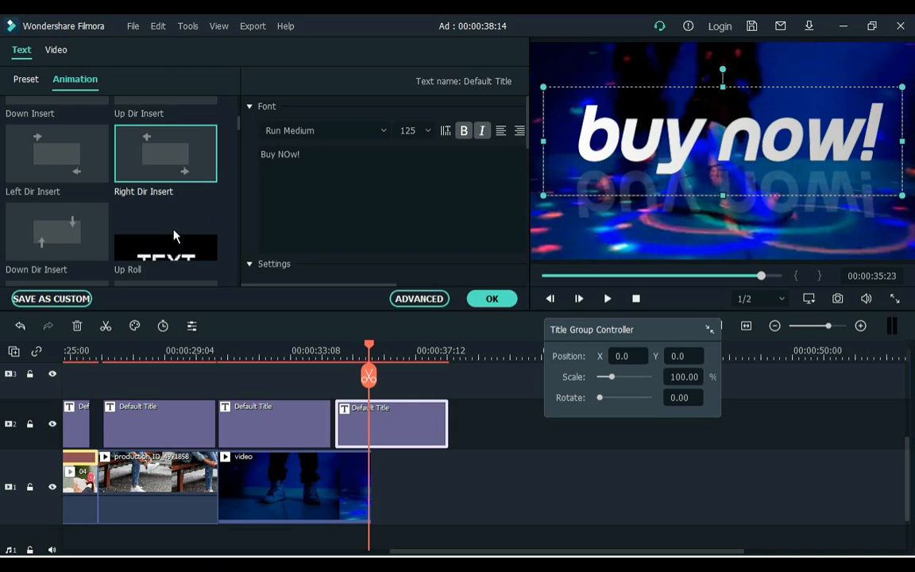
mouse_move(165, 234)
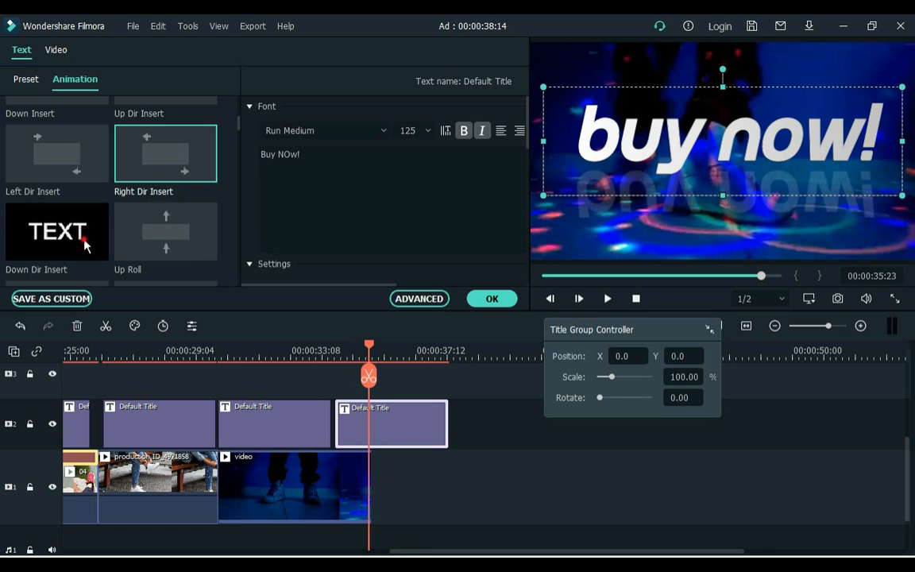
click(57, 232)
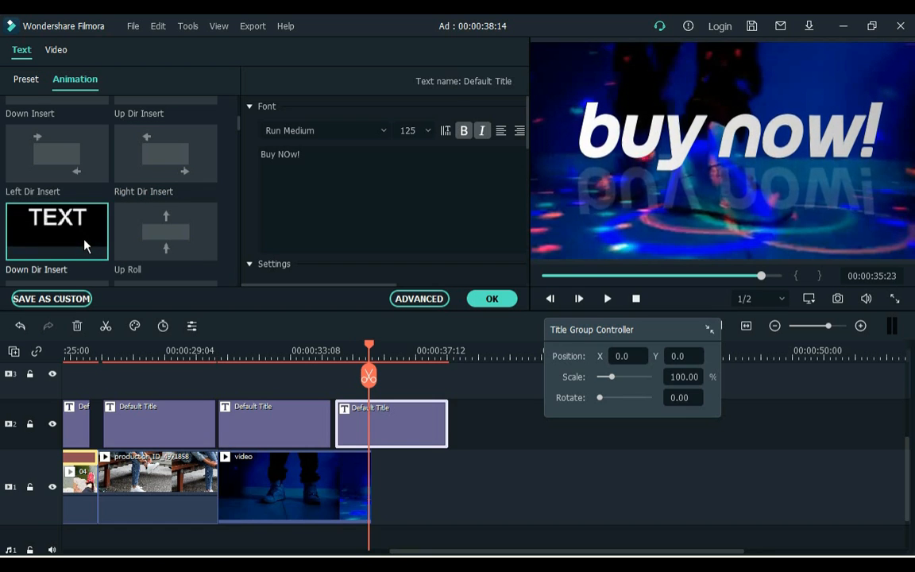
click(492, 298)
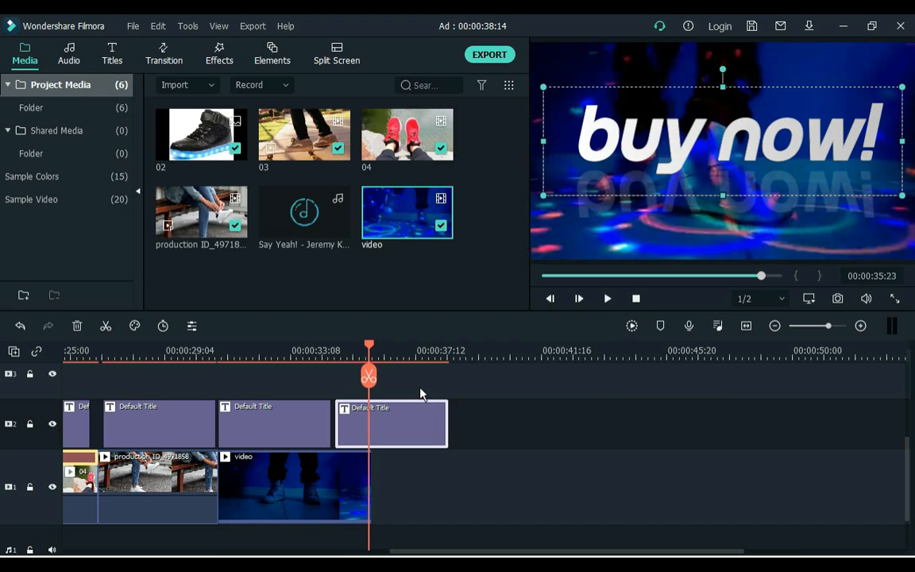
drag(447, 423, 371, 423)
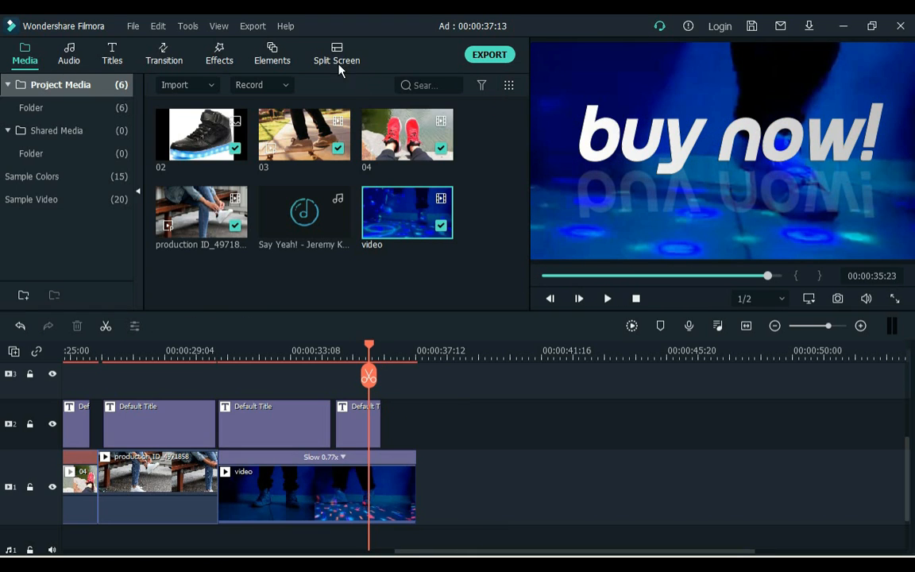
Step: Place the Tutorial Element arrow on track 3 above 'Buy NOw!' and rotate it downward
click(271, 54)
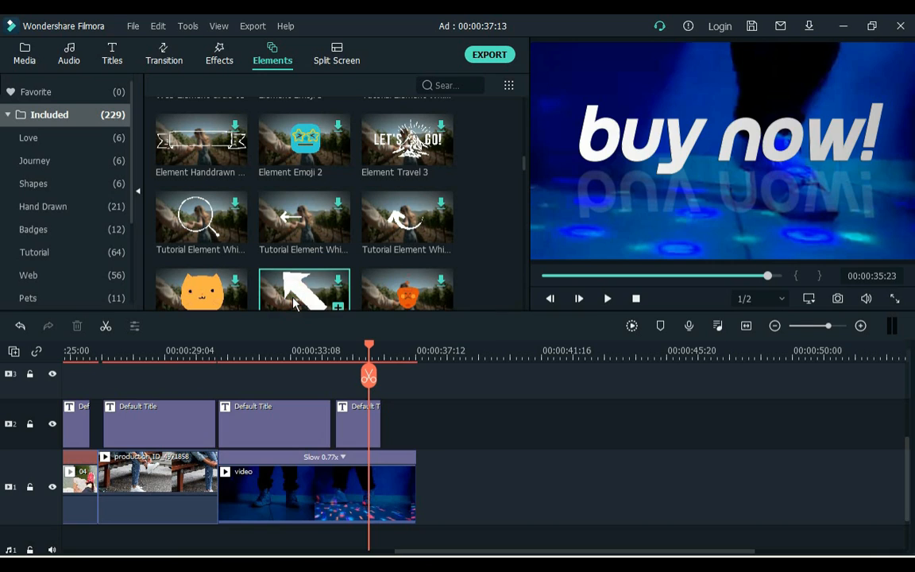
scroll(down, 3)
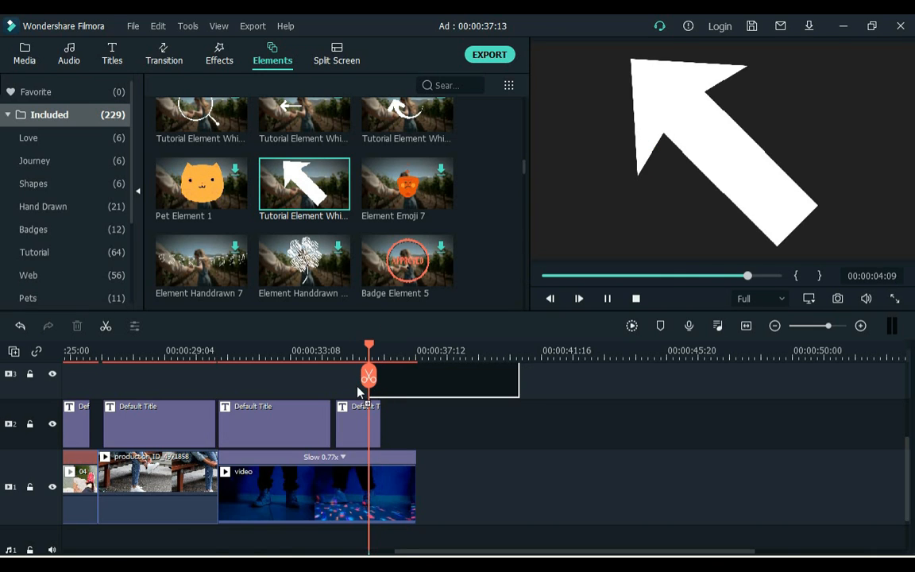
drag(303, 184, 391, 416)
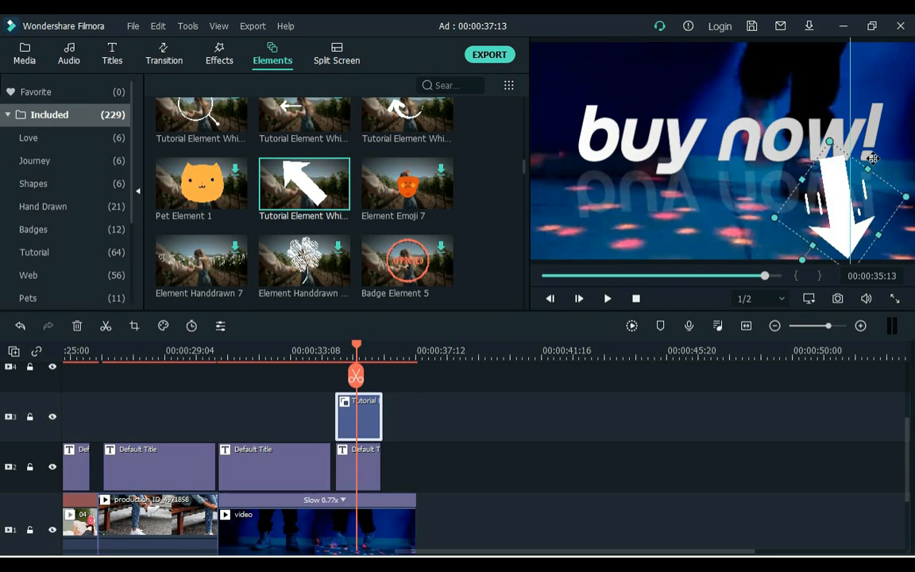
click(417, 350)
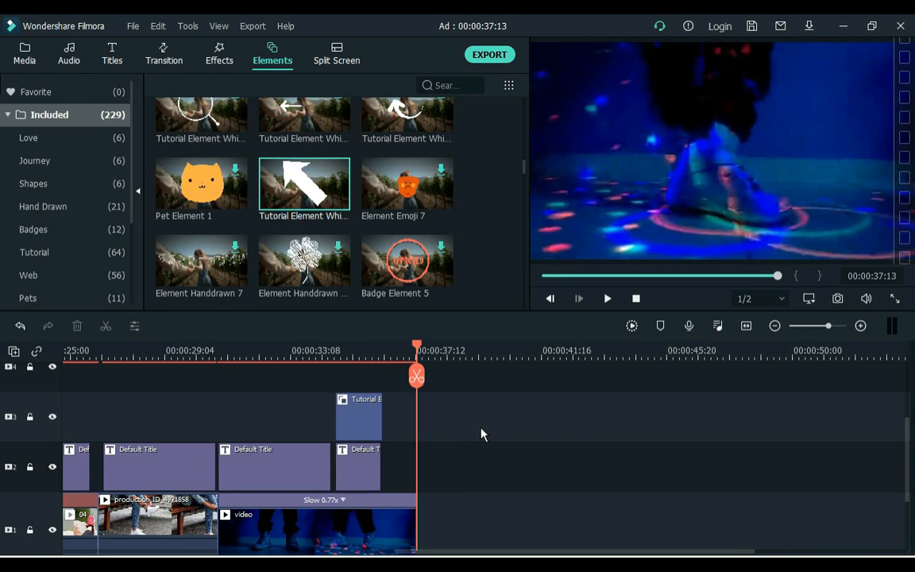
click(25, 54)
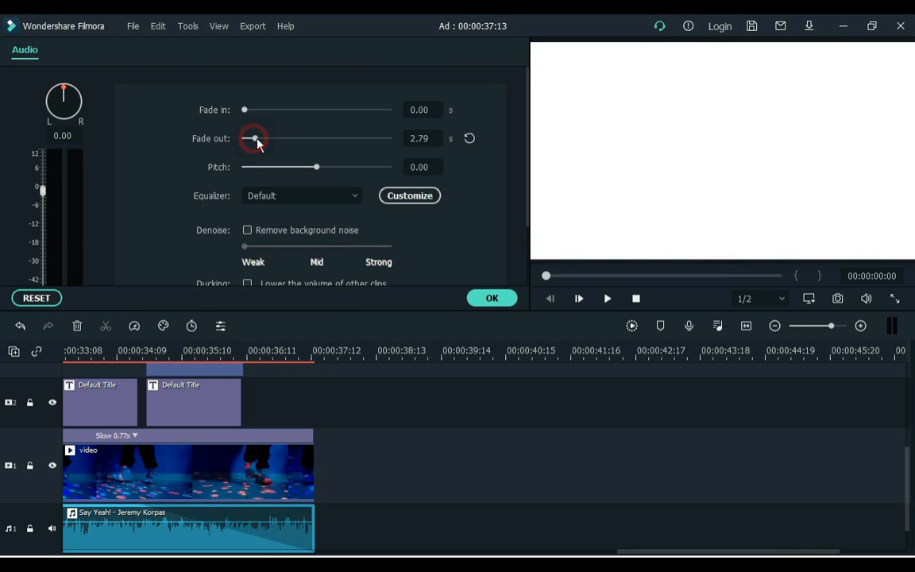
Step: Shorten the Say Yeah! music fade-out to 0.92 seconds and apply it
drag(254, 138, 247, 138)
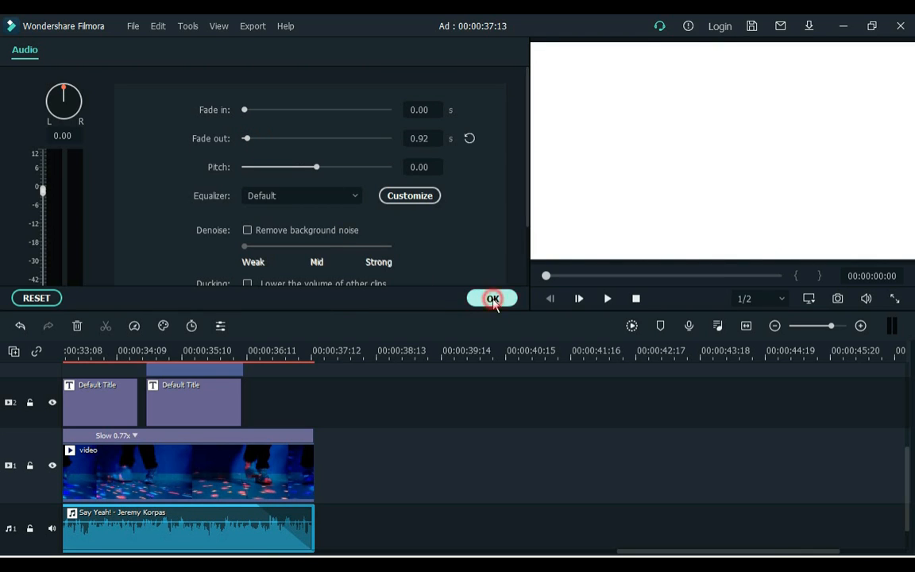
click(493, 297)
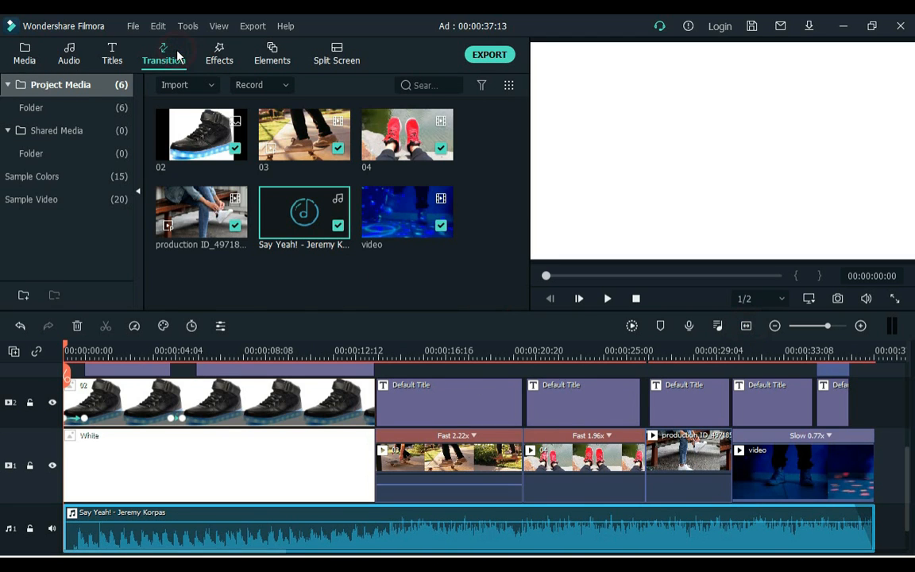
Step: Link track 1 clips with Dissolve, Plain Shape and Linear 10 transitions, then preview playback
click(163, 53)
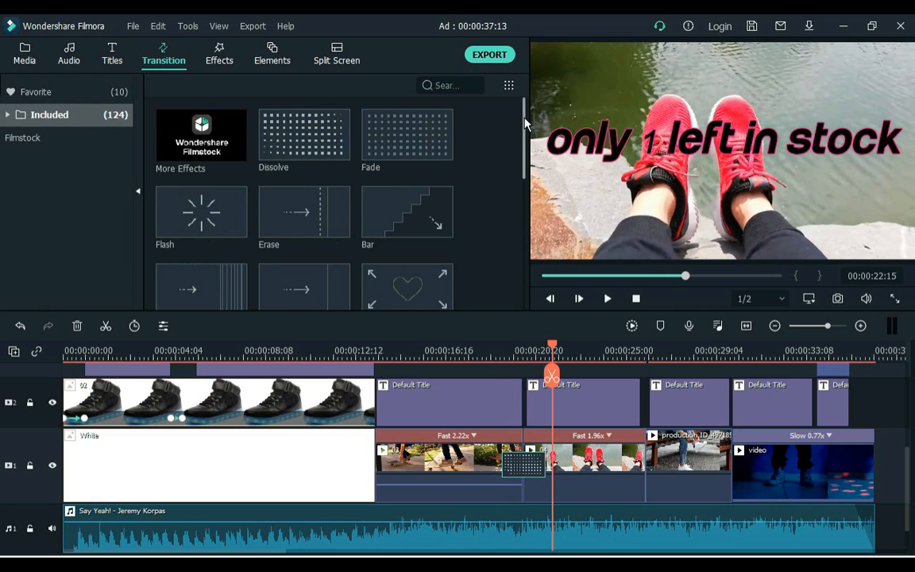
scroll(down, 3)
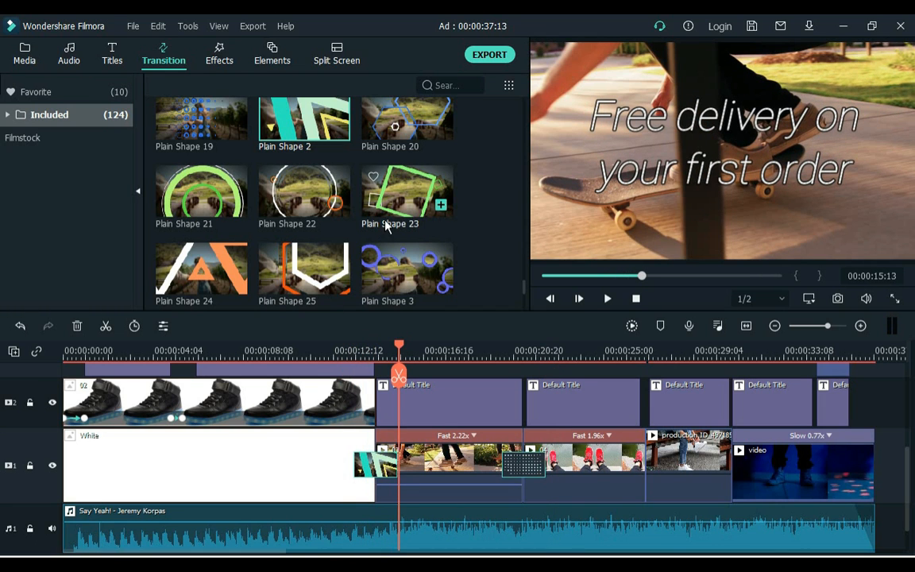
scroll(down, 3)
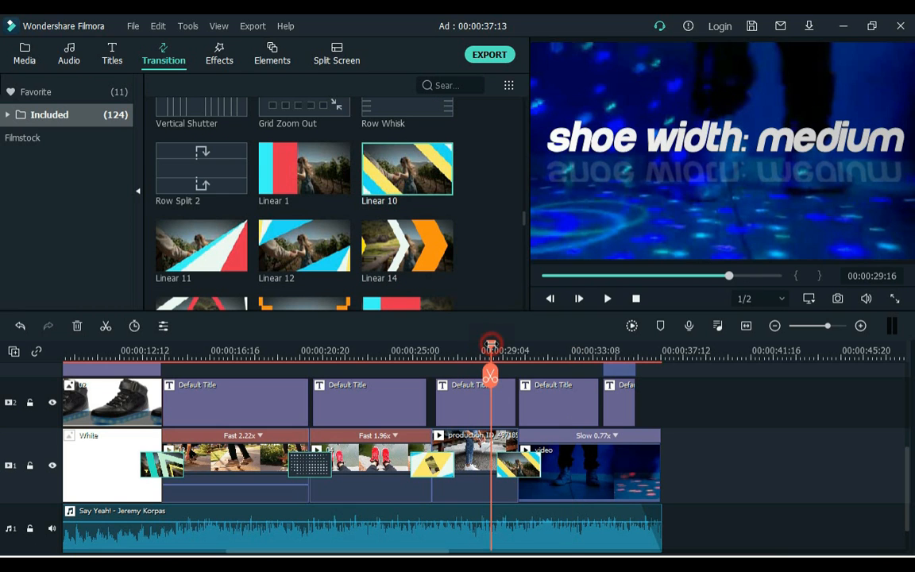
click(579, 298)
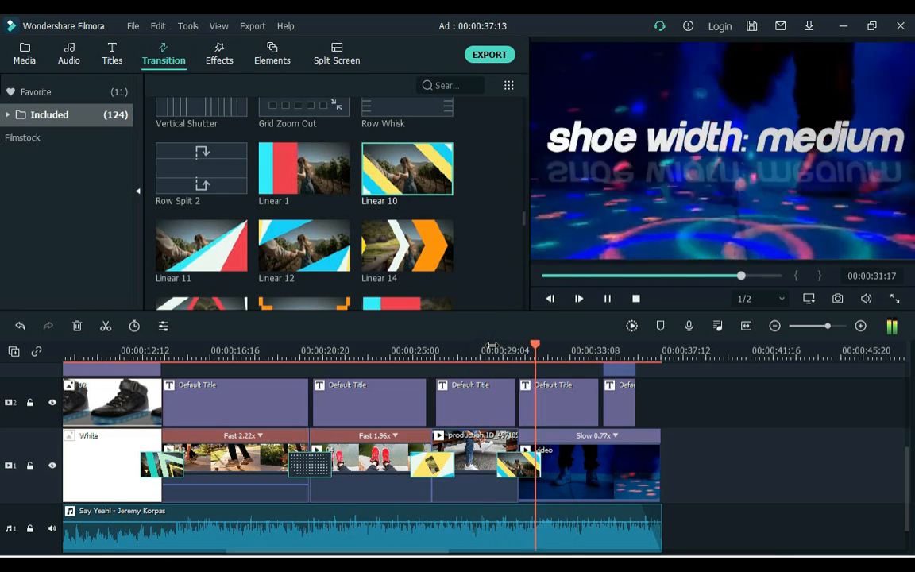